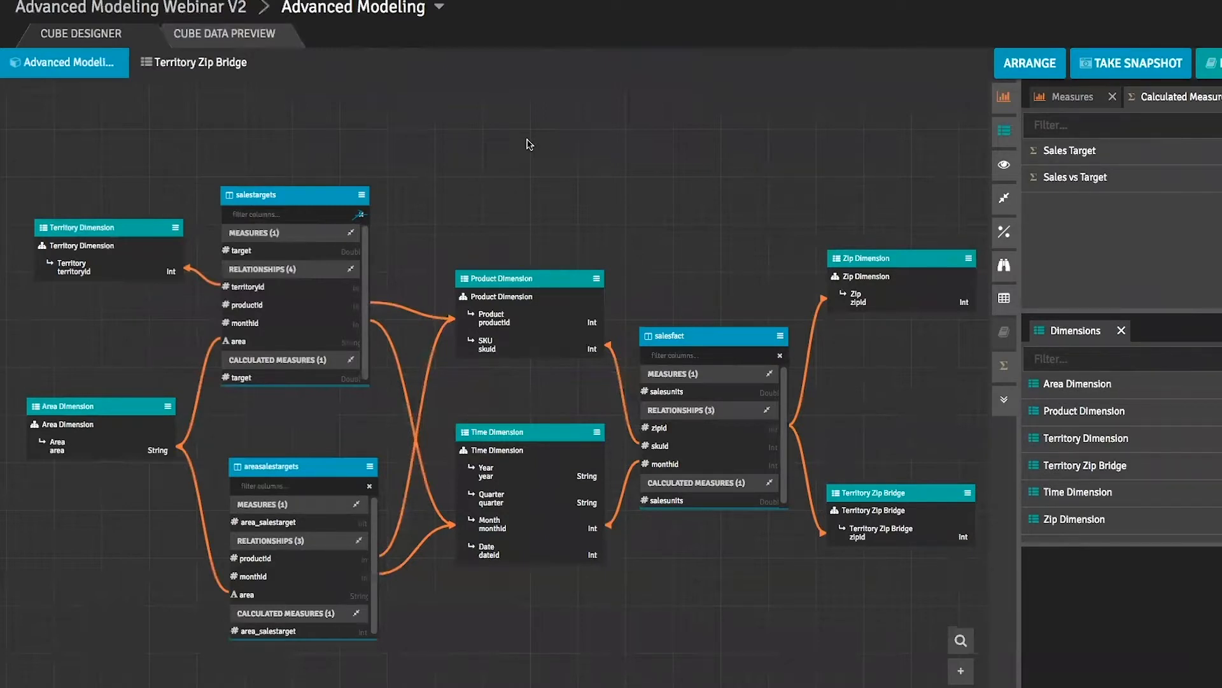
{"action": "mouse_move", "coordinate": [684, 374]}
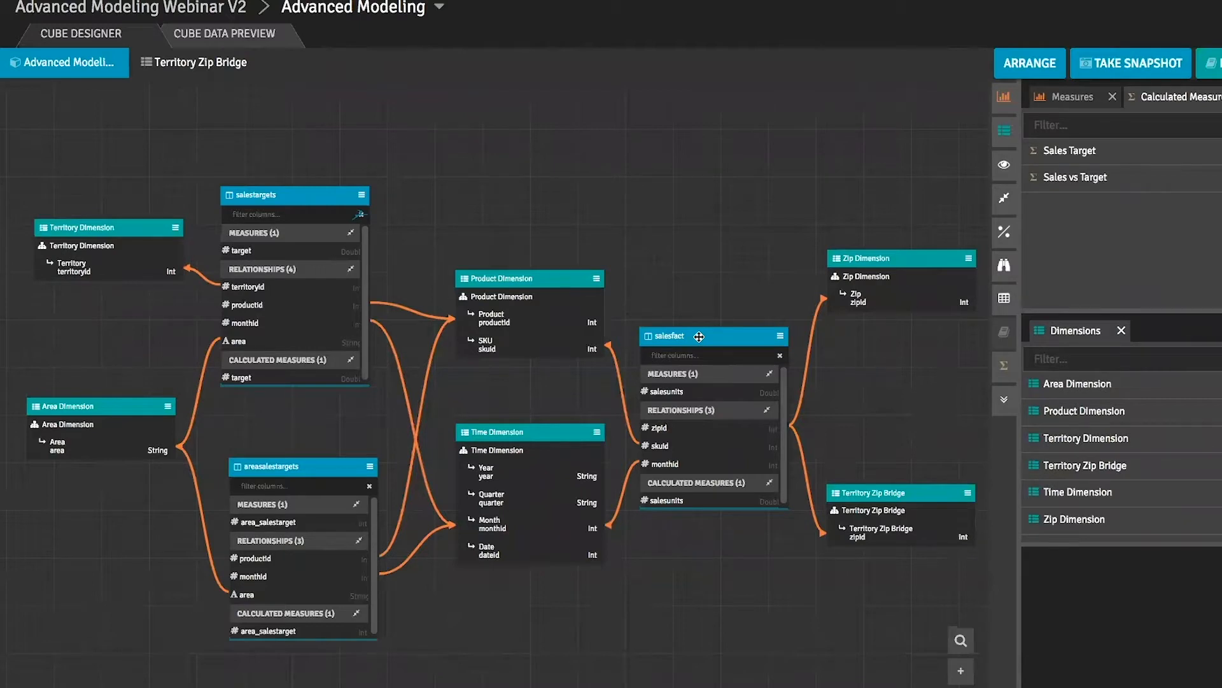
{"action": "mouse_move", "coordinate": [533, 569]}
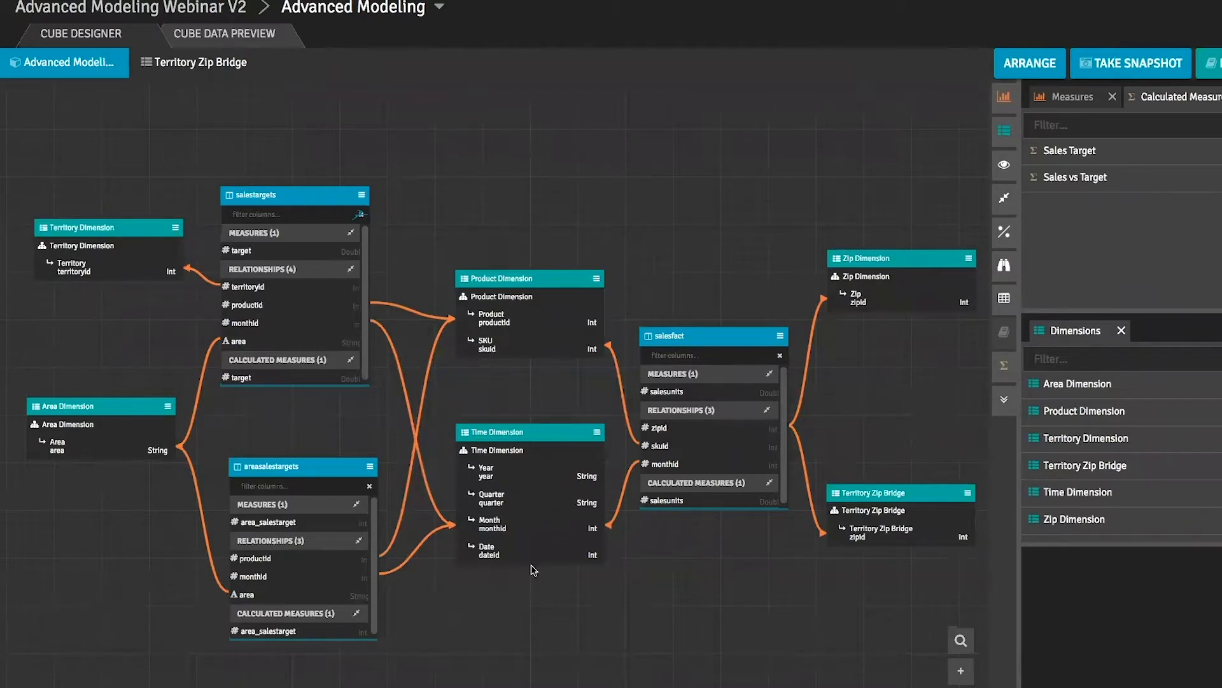
{"action": "mouse_move", "coordinate": [557, 588]}
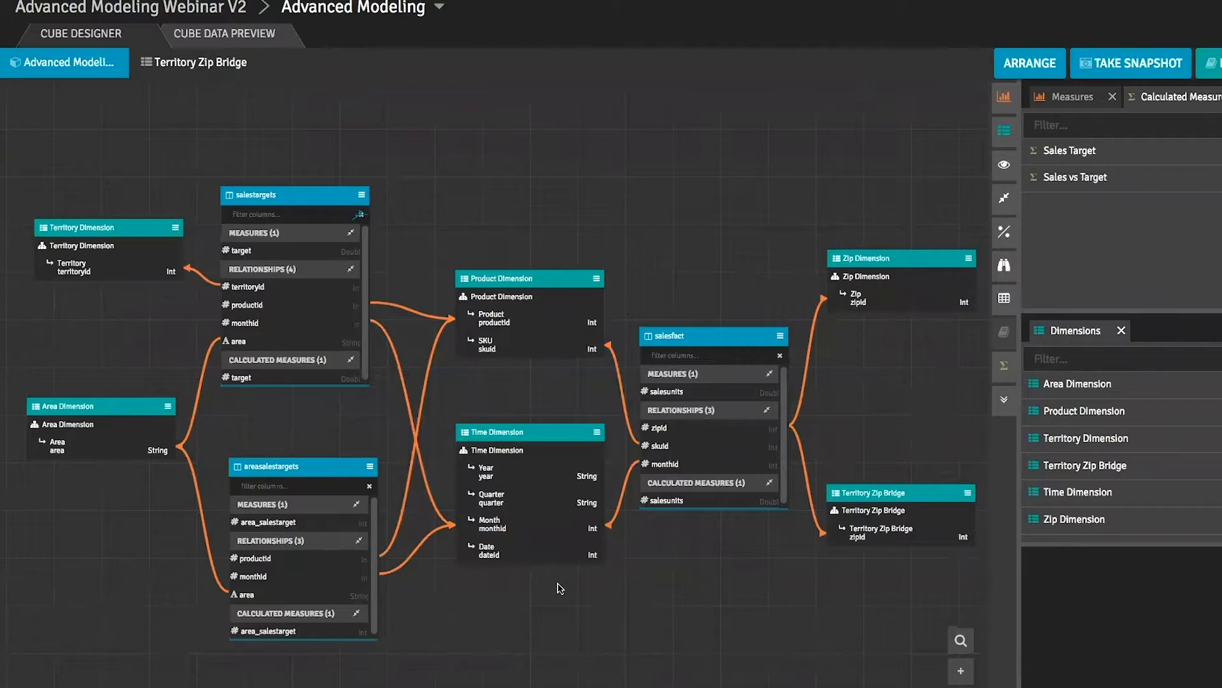
{"action": "mouse_move", "coordinate": [1079, 180]}
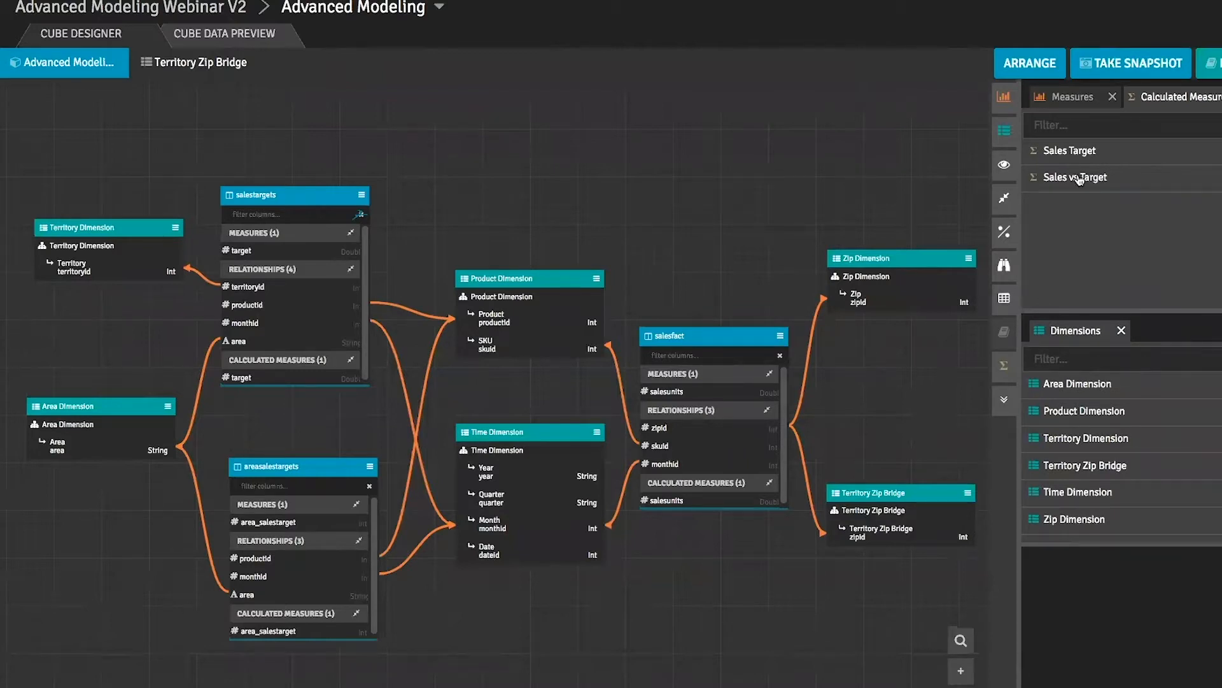
Review Base Sales Target's Data Handling settings (Sum of target, empty cells included) and close its form.
{"action": "left_click", "coordinate": [1072, 96]}
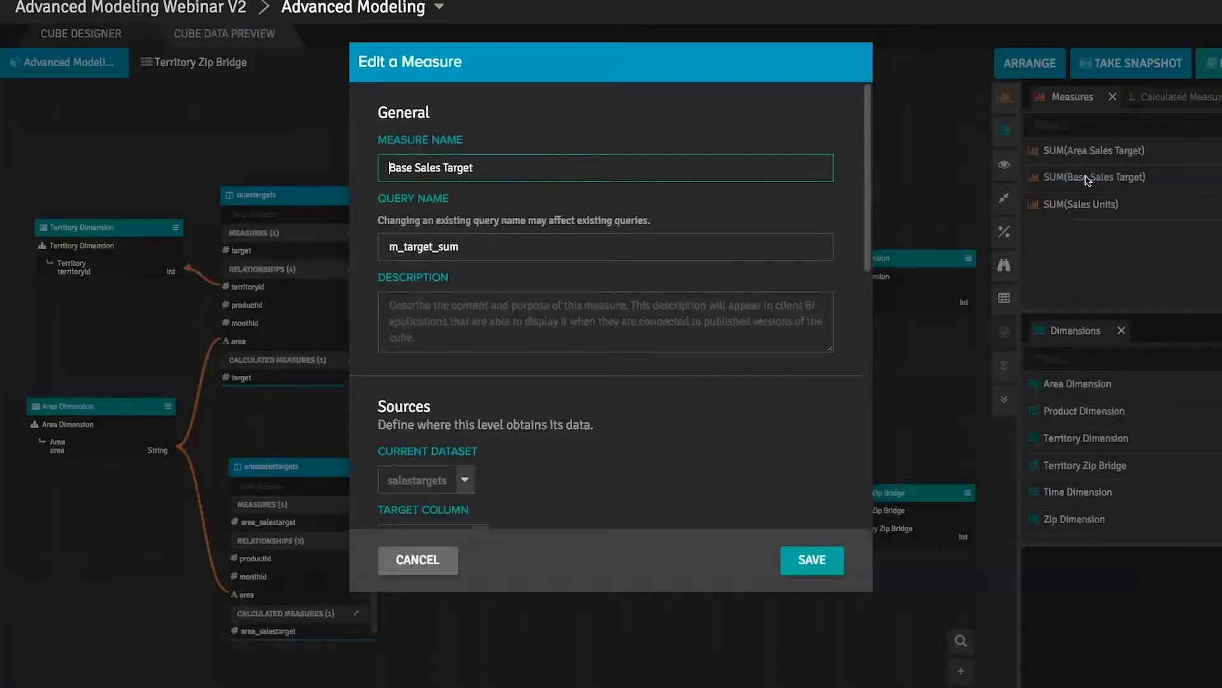
{"action": "scroll", "scroll_direction": "down", "scroll_amount": 3}
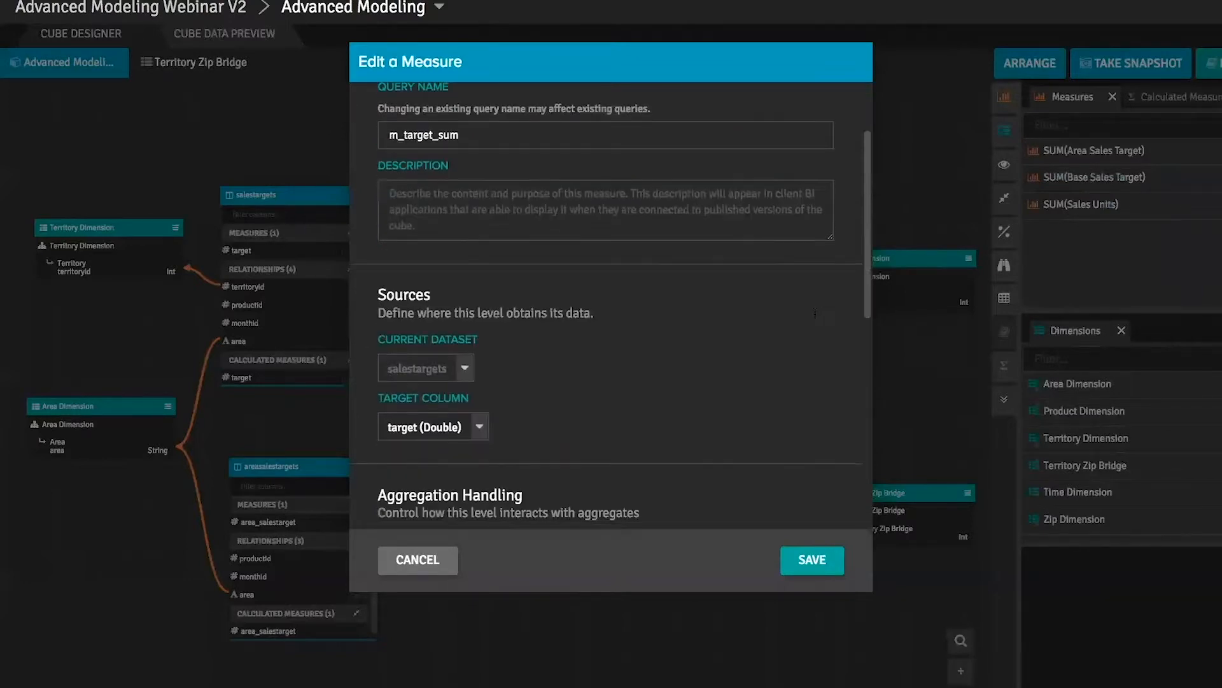
{"action": "scroll", "scroll_direction": "down", "scroll_amount": 3}
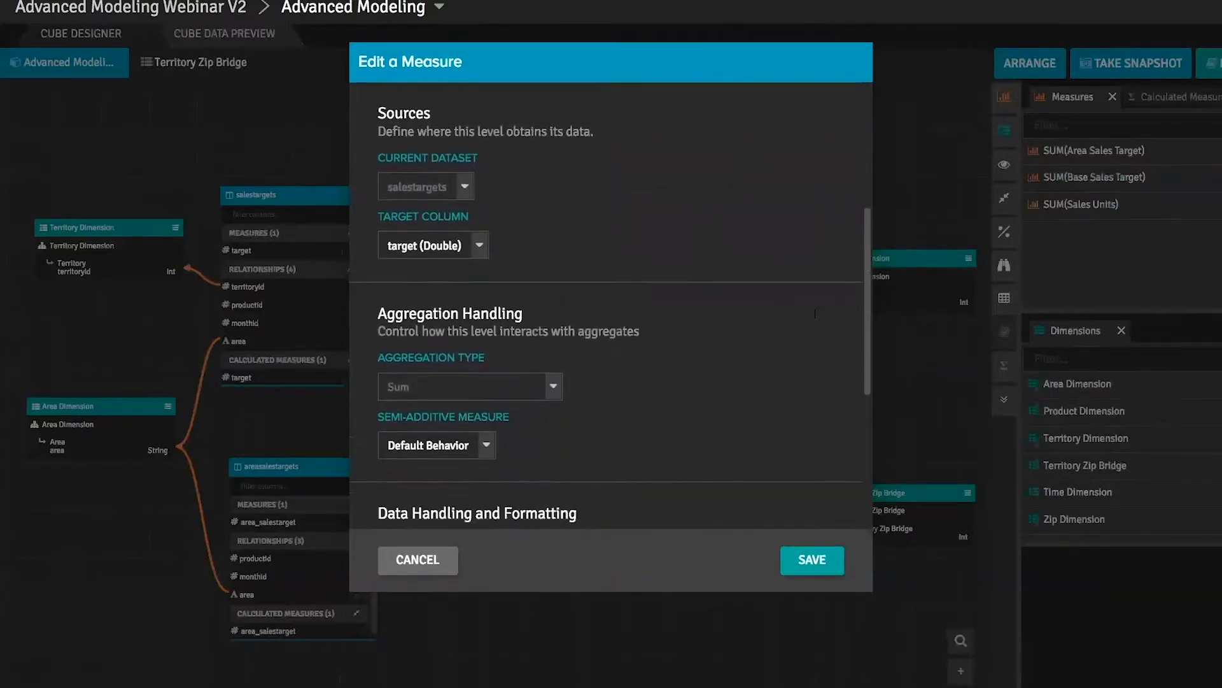
{"action": "scroll", "scroll_direction": "down", "scroll_amount": 3}
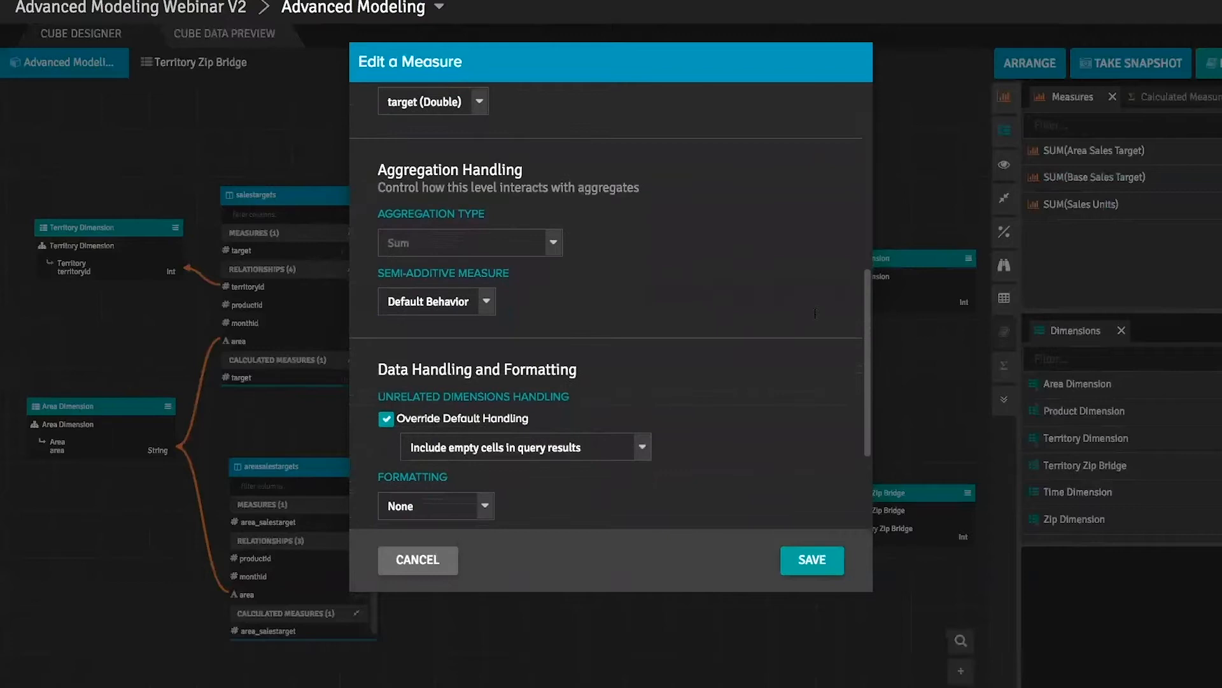
{"action": "scroll", "scroll_direction": "down", "scroll_amount": 3}
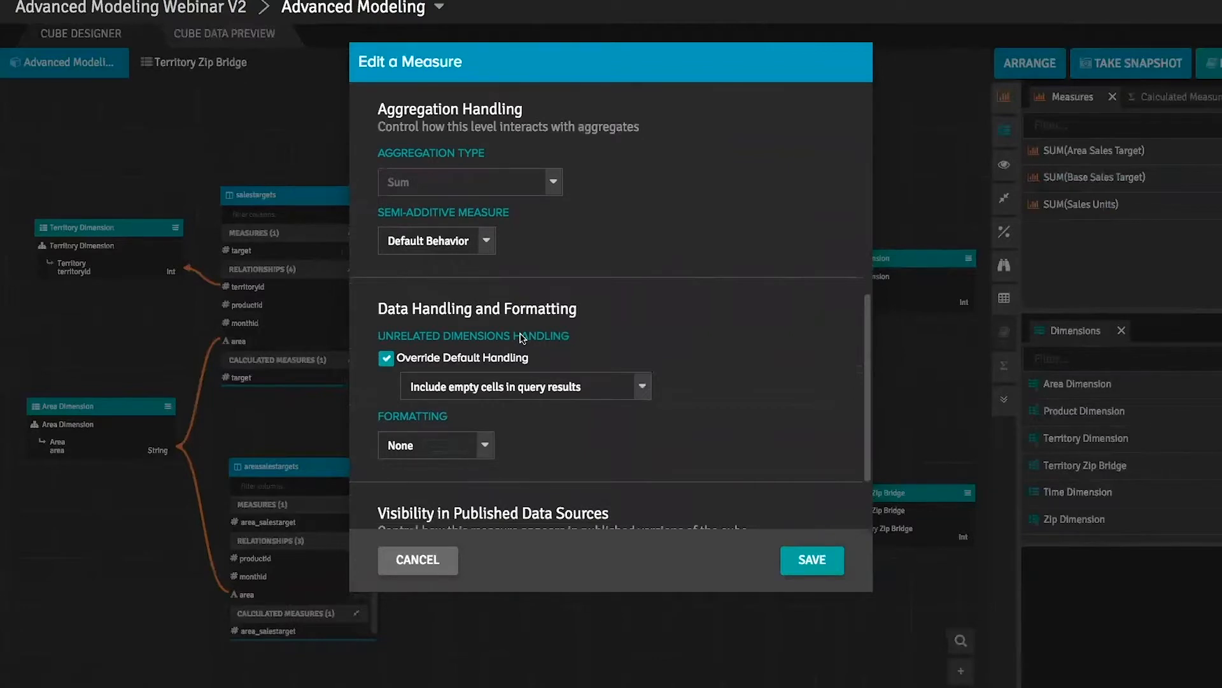
{"action": "mouse_move", "coordinate": [513, 355]}
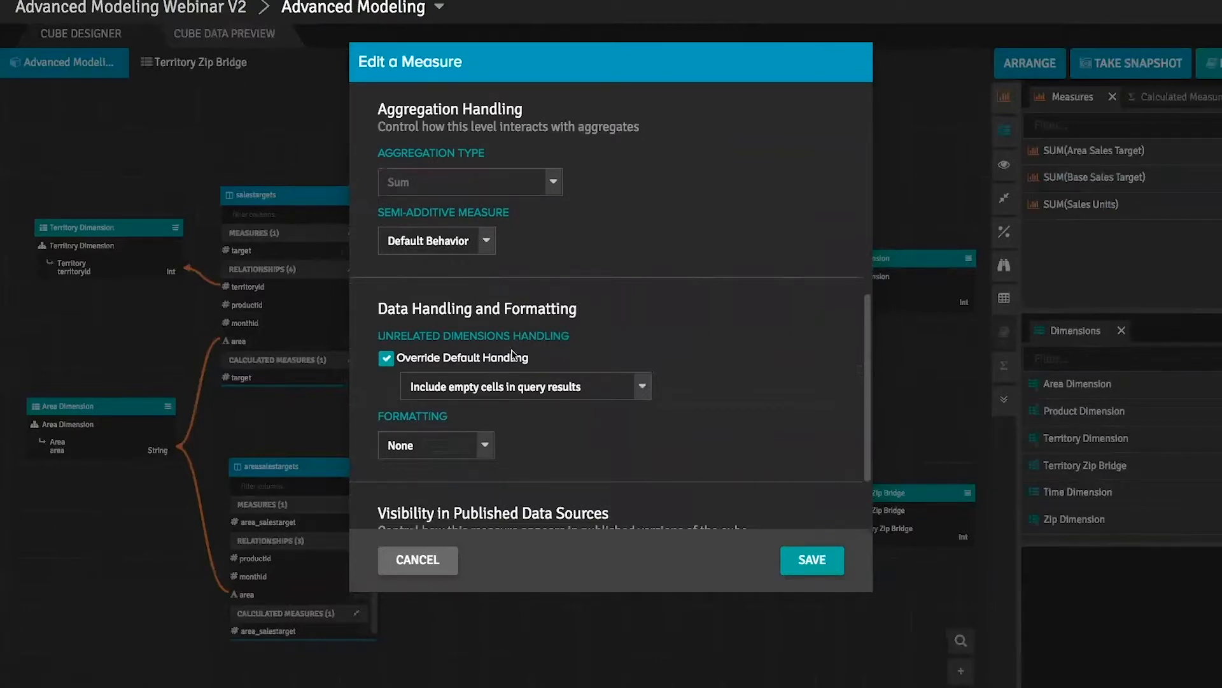
{"action": "left_click", "coordinate": [417, 560]}
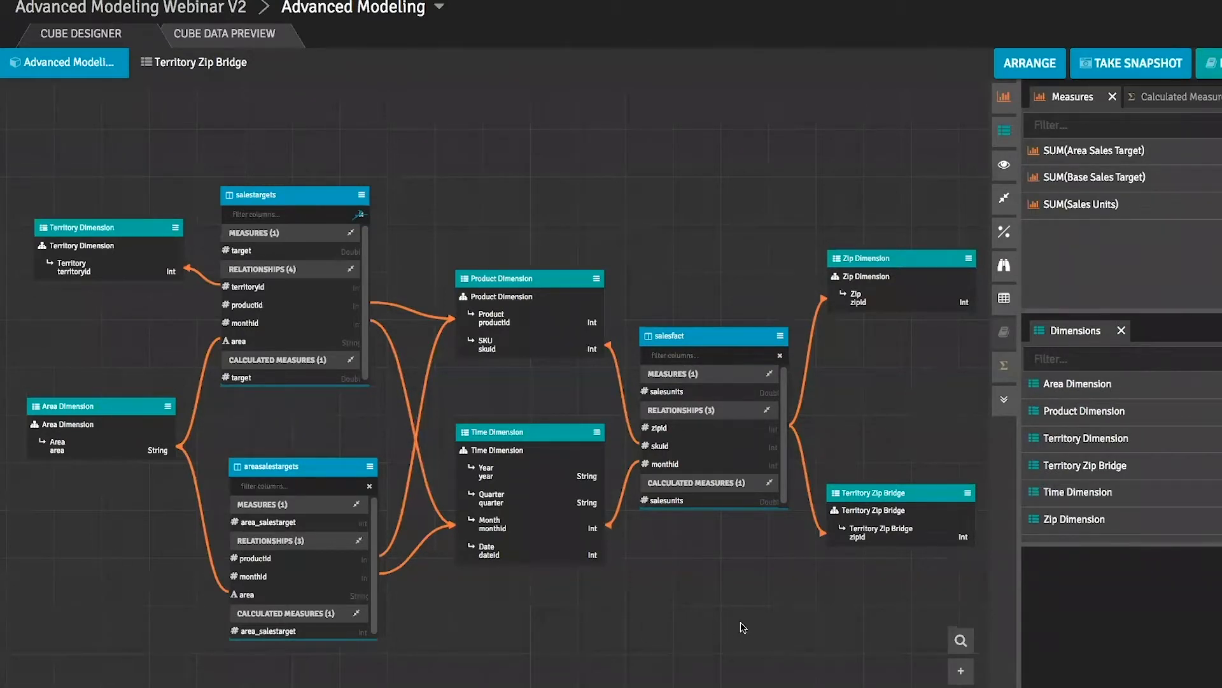
{"action": "mouse_move", "coordinate": [810, 600]}
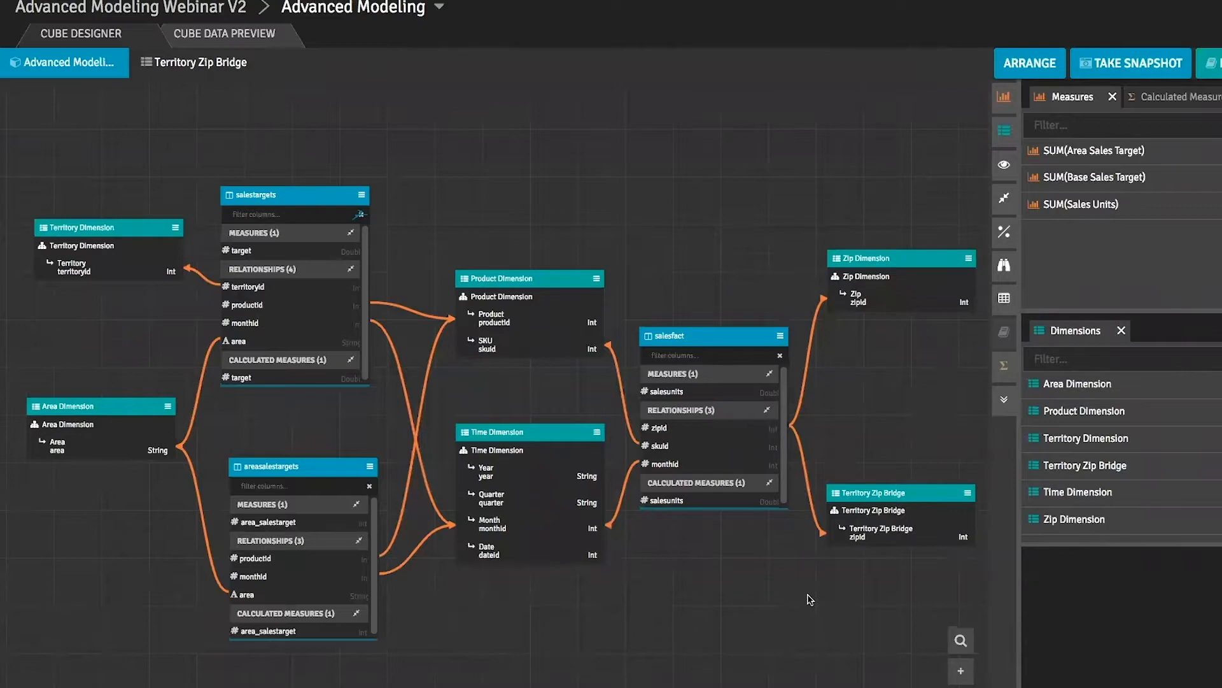
{"action": "mouse_move", "coordinate": [848, 564]}
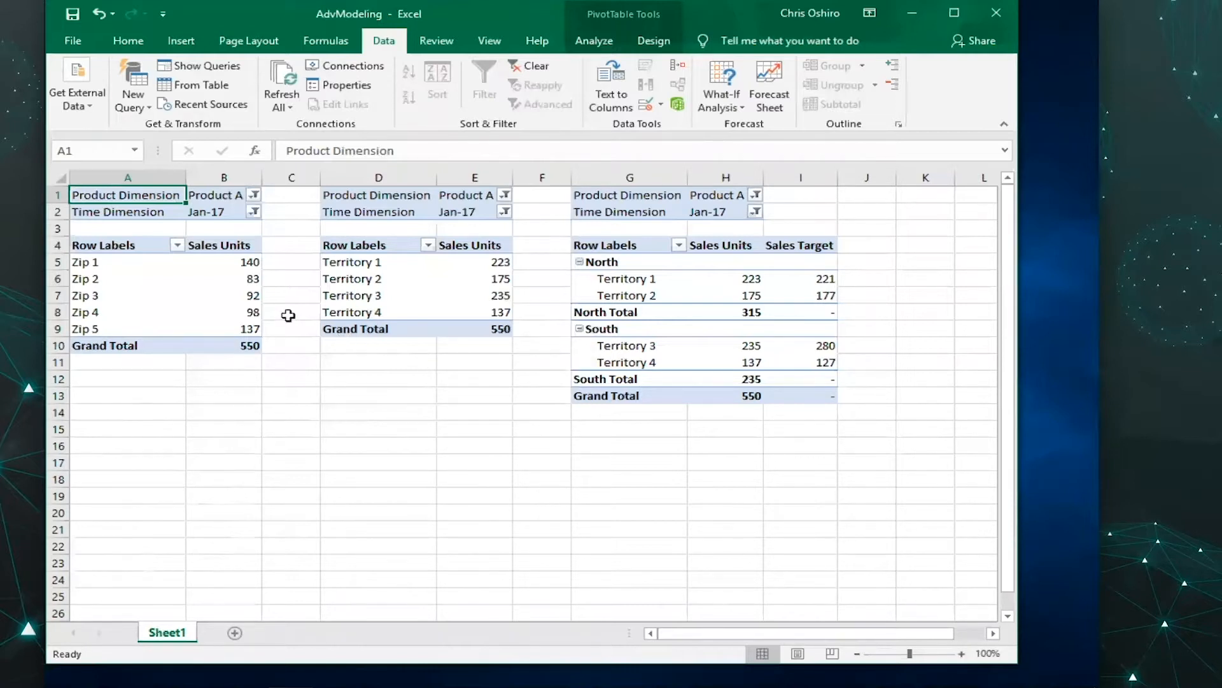
{"action": "mouse_move", "coordinate": [224, 279]}
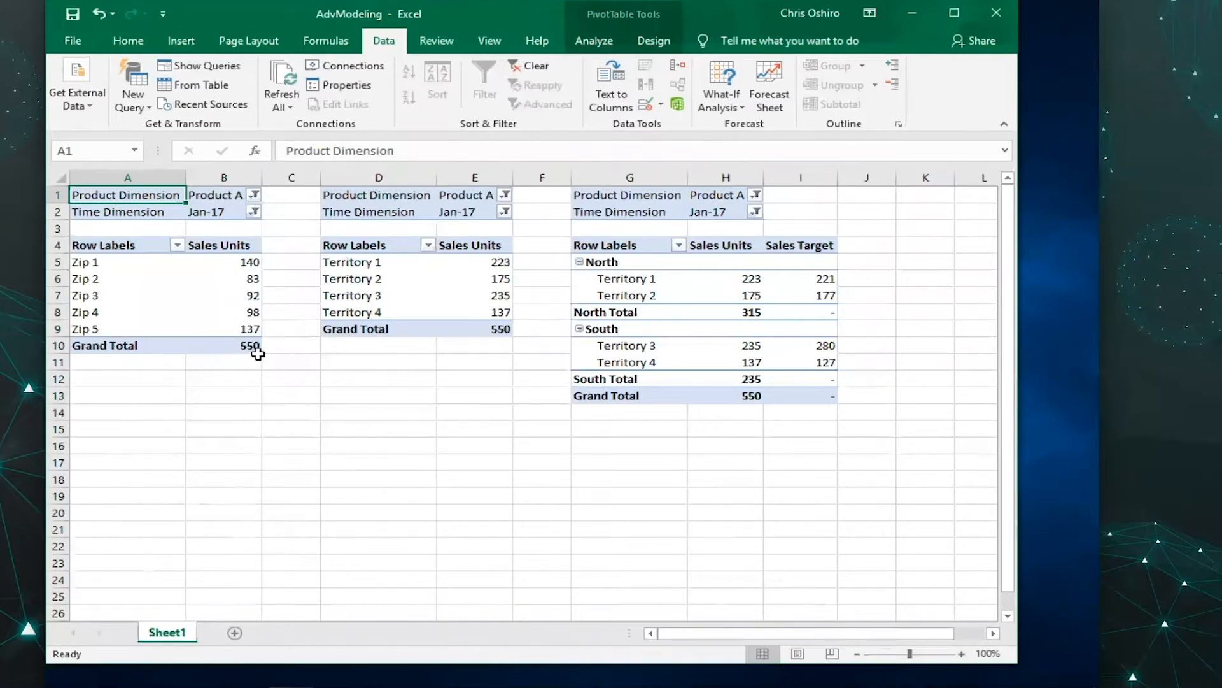
{"action": "mouse_move", "coordinate": [261, 275]}
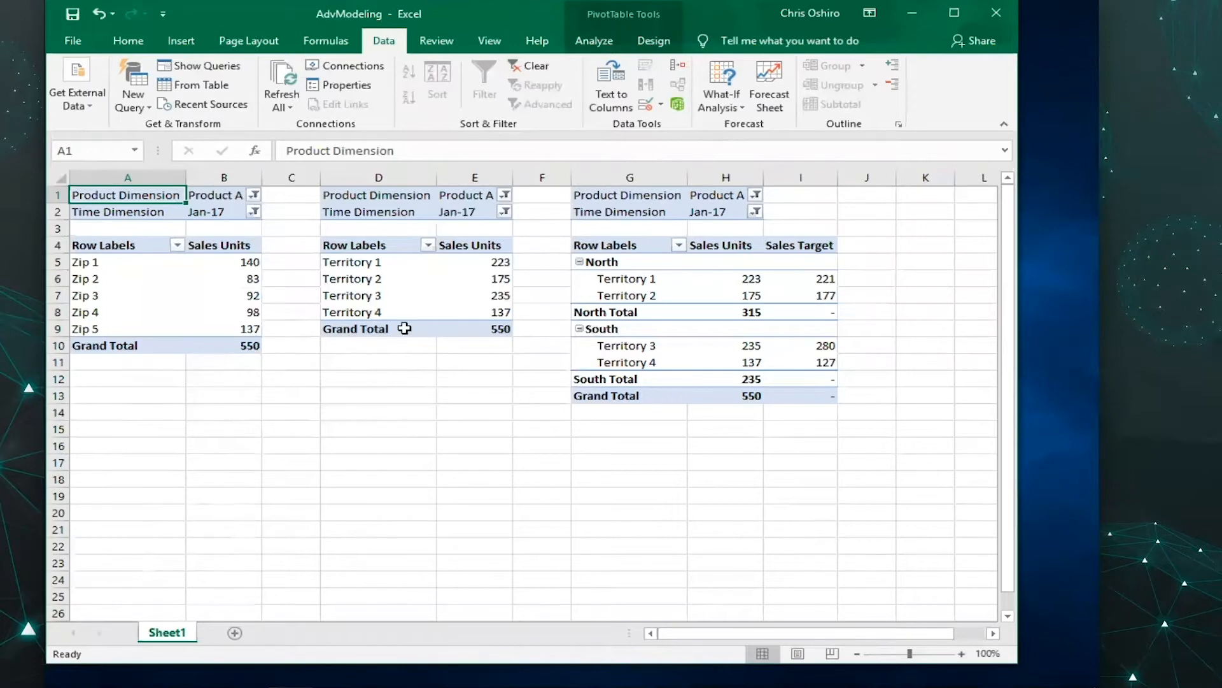
{"action": "mouse_move", "coordinate": [474, 272]}
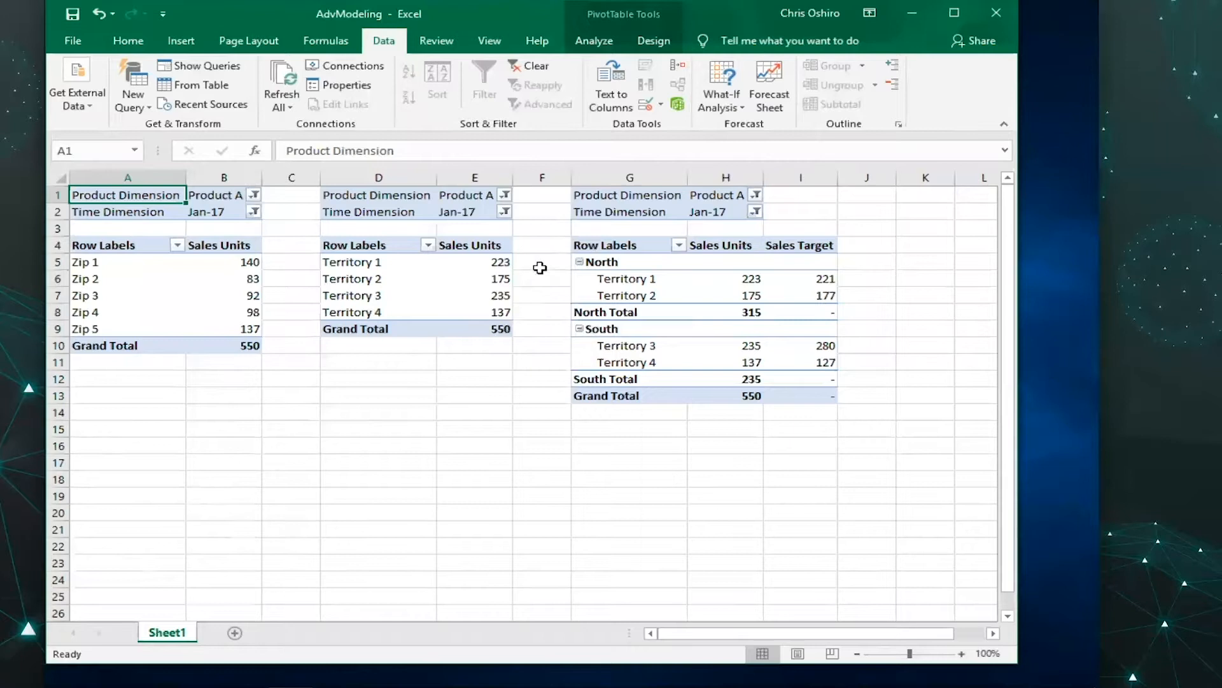
{"action": "mouse_move", "coordinate": [632, 196]}
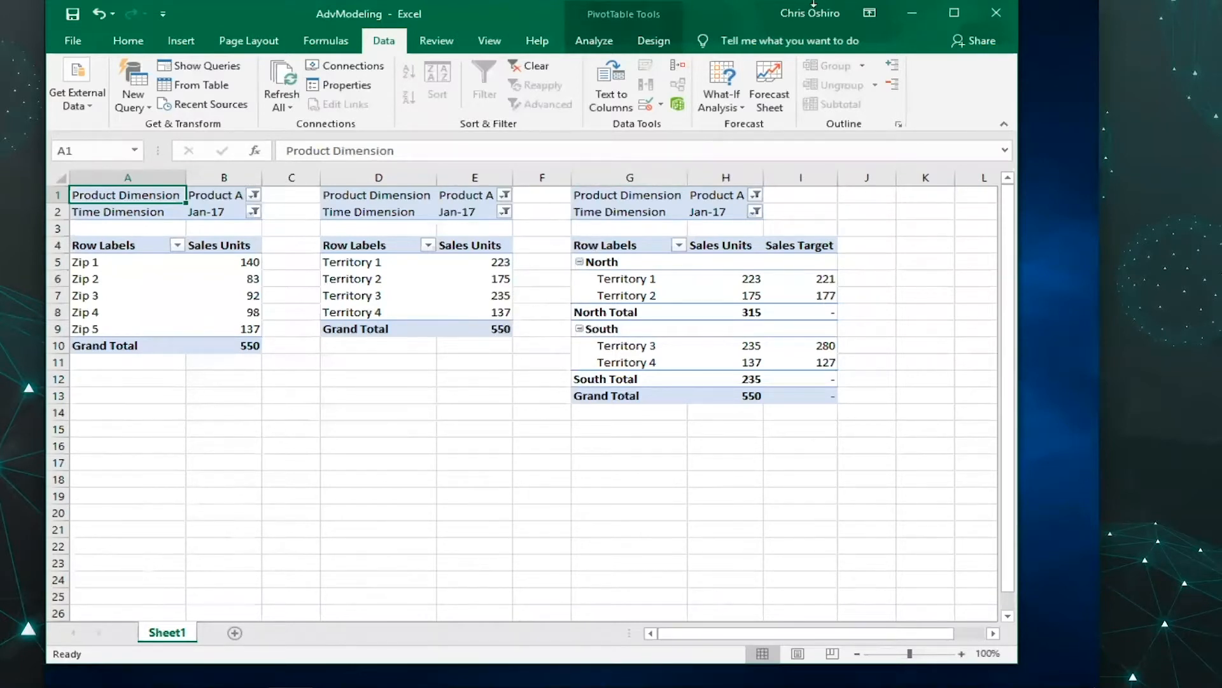
Bring up a calculator to verify the pivot table totals.
{"action": "key", "text": "alt"}
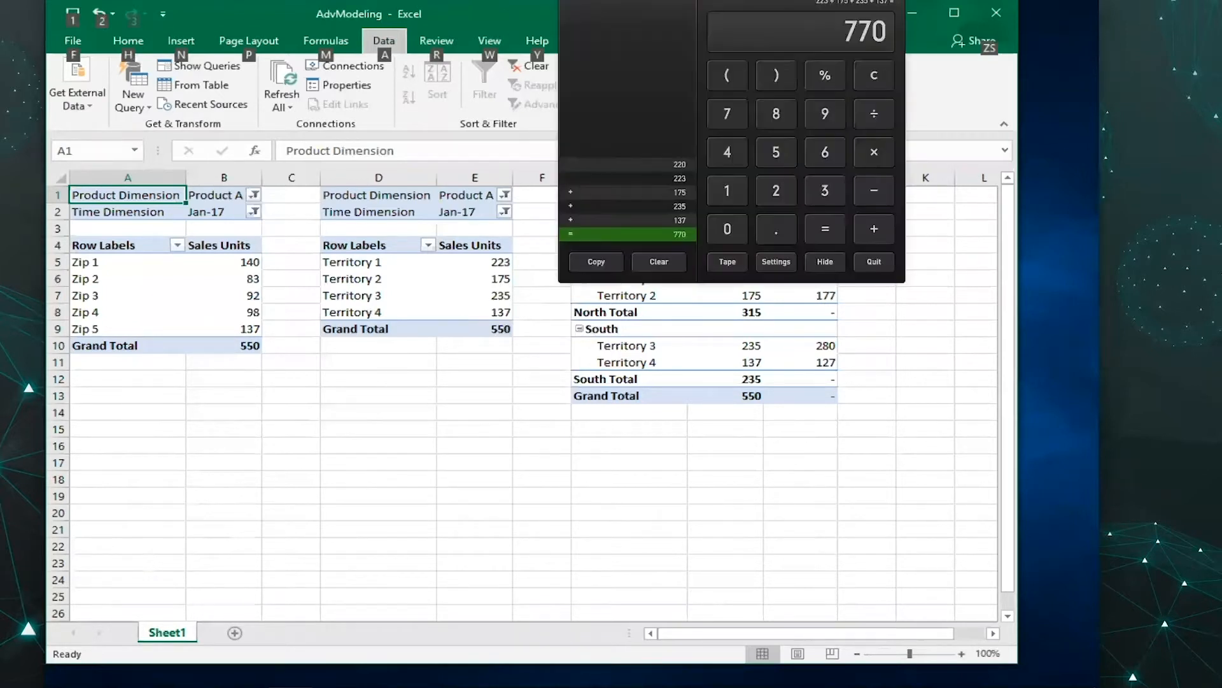
{"action": "mouse_move", "coordinate": [641, 391]}
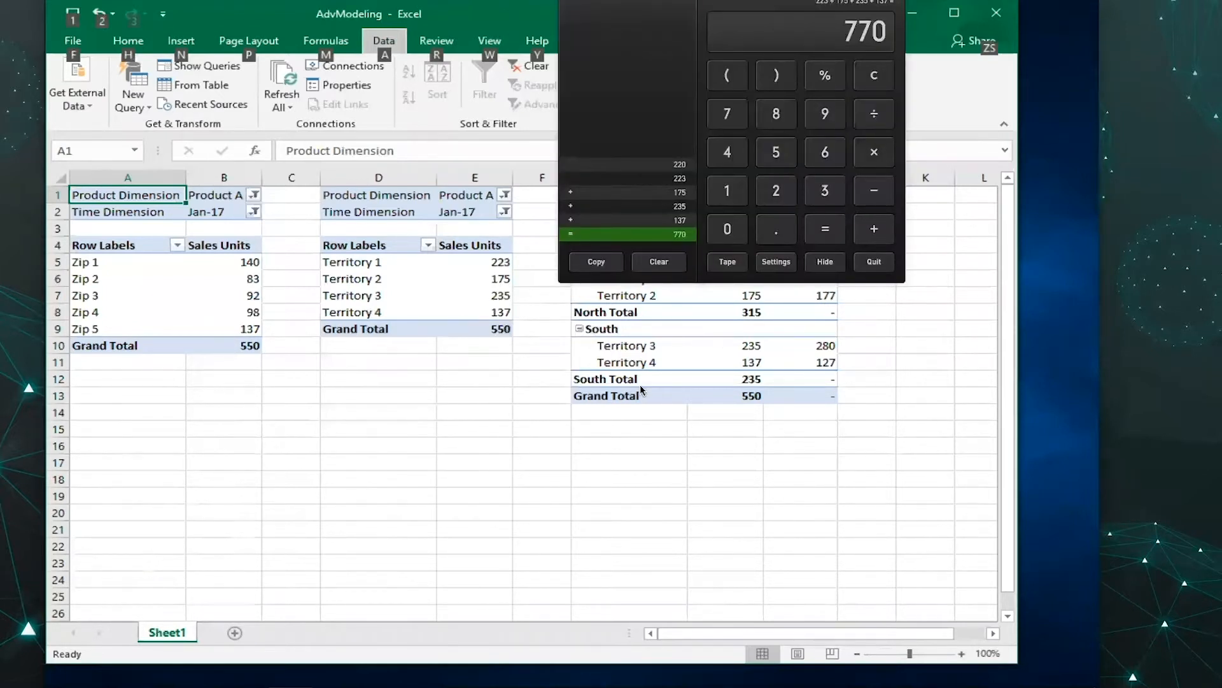
{"action": "mouse_move", "coordinate": [628, 394]}
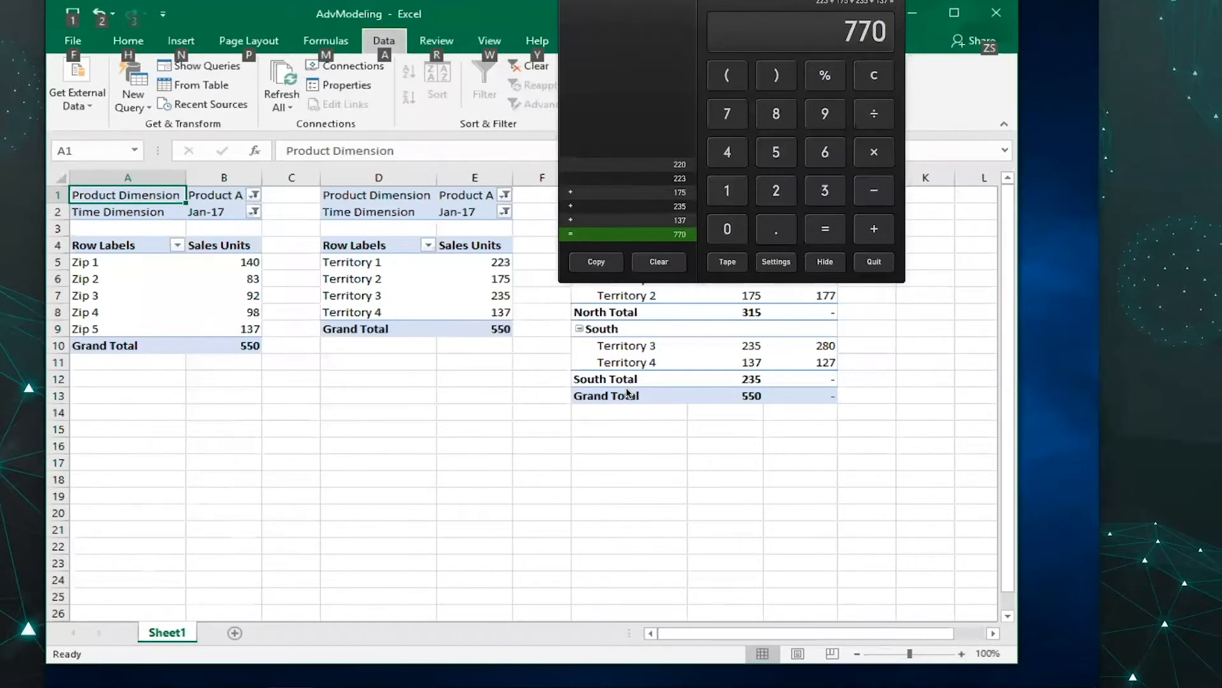
{"action": "mouse_move", "coordinate": [654, 317]}
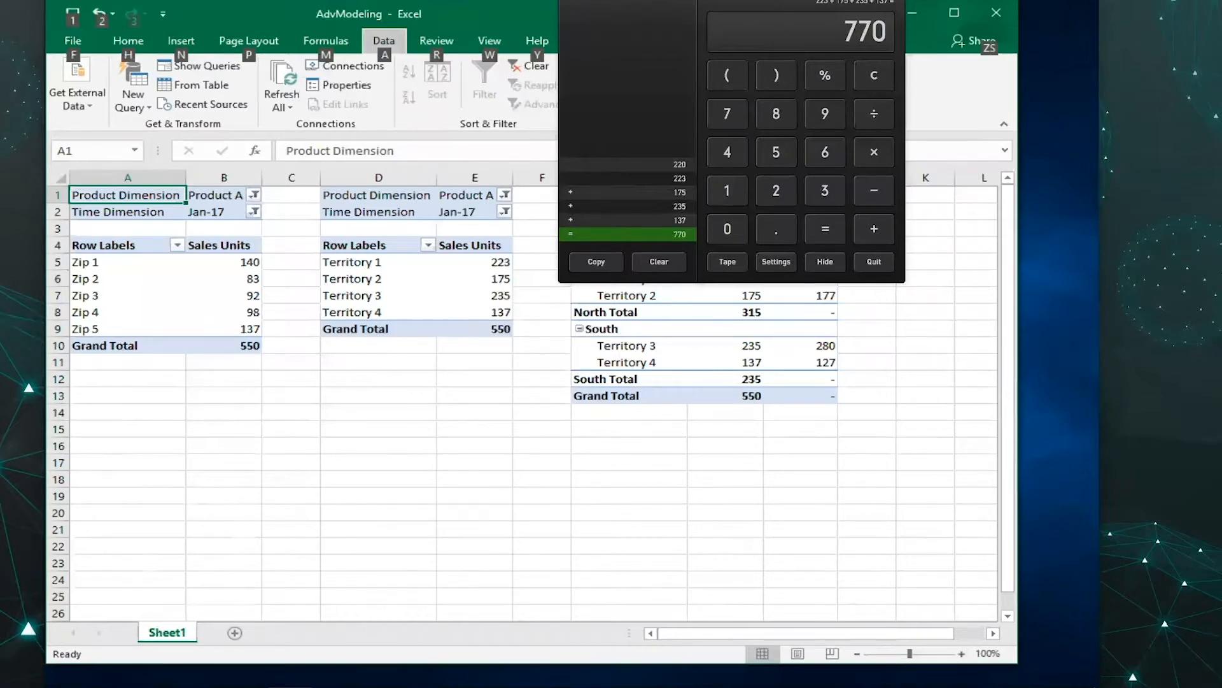
Dismiss the calculator showing 770, returning to the workbook's three 550-total pivot tables.
{"action": "left_click", "coordinate": [873, 261]}
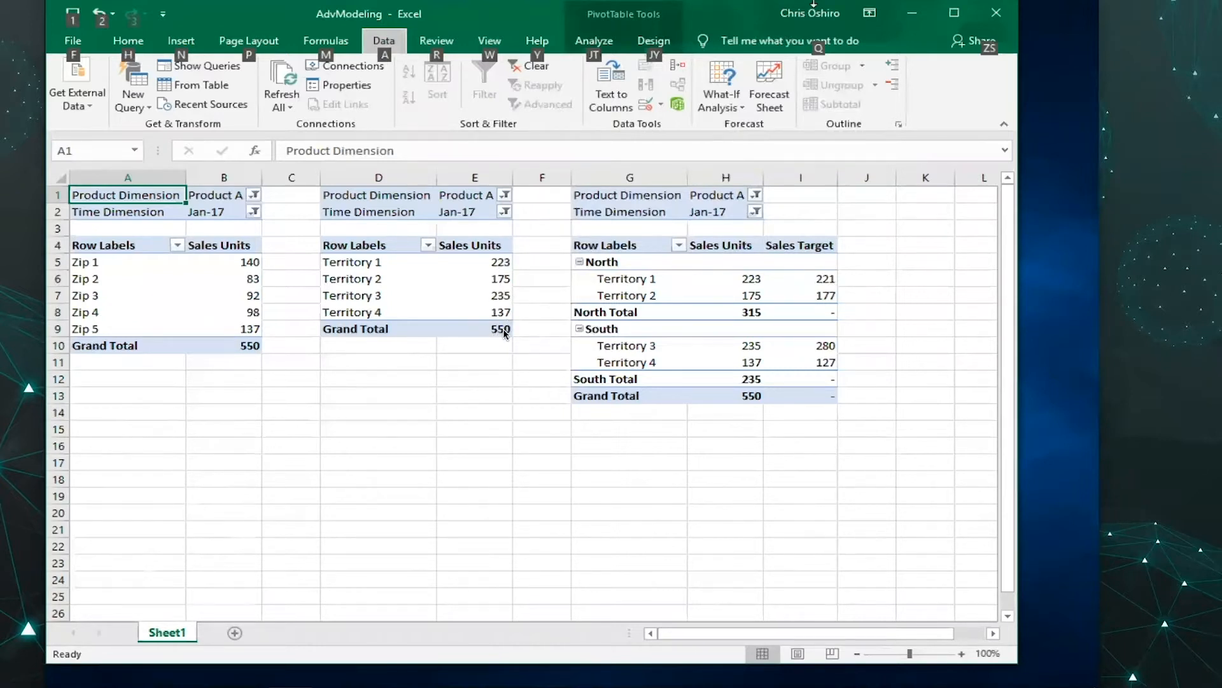
{"action": "mouse_move", "coordinate": [471, 334]}
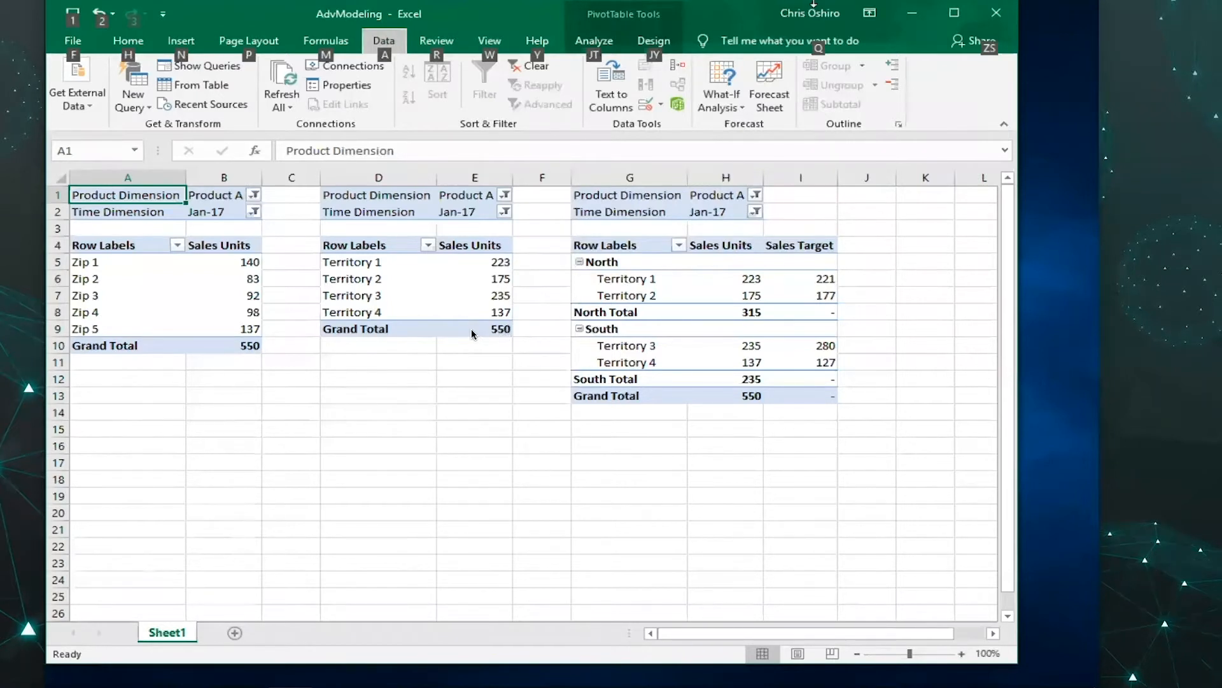
{"action": "mouse_move", "coordinate": [449, 335]}
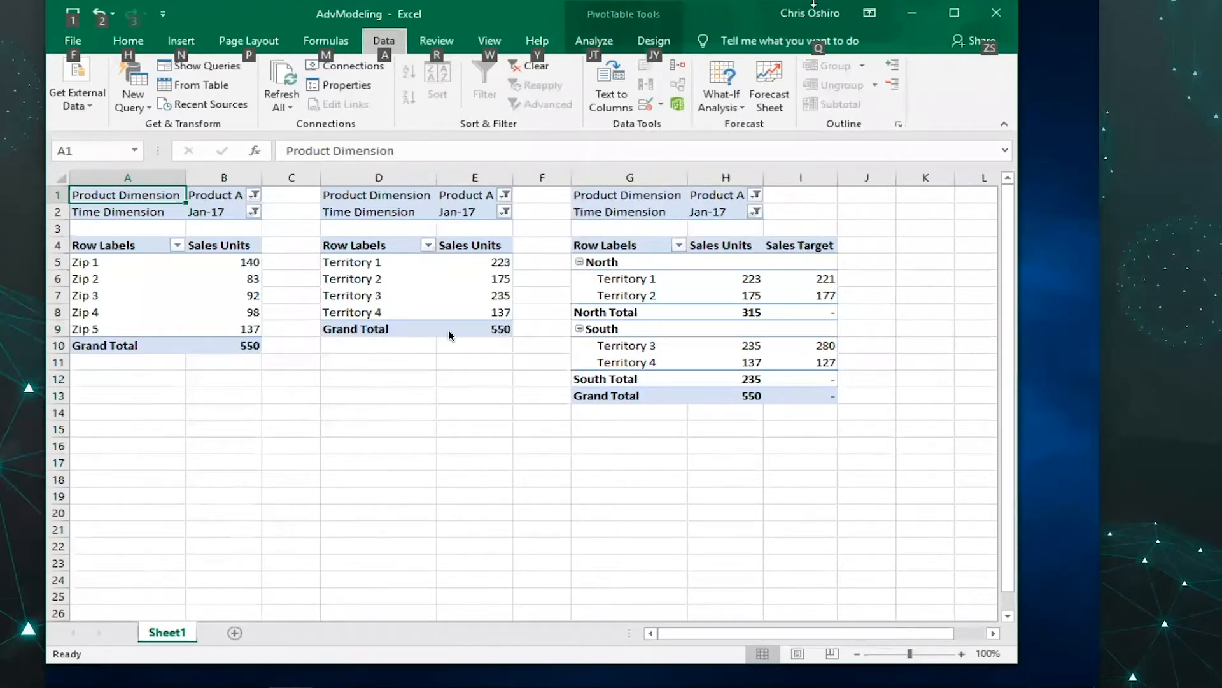
{"action": "mouse_move", "coordinate": [399, 265]}
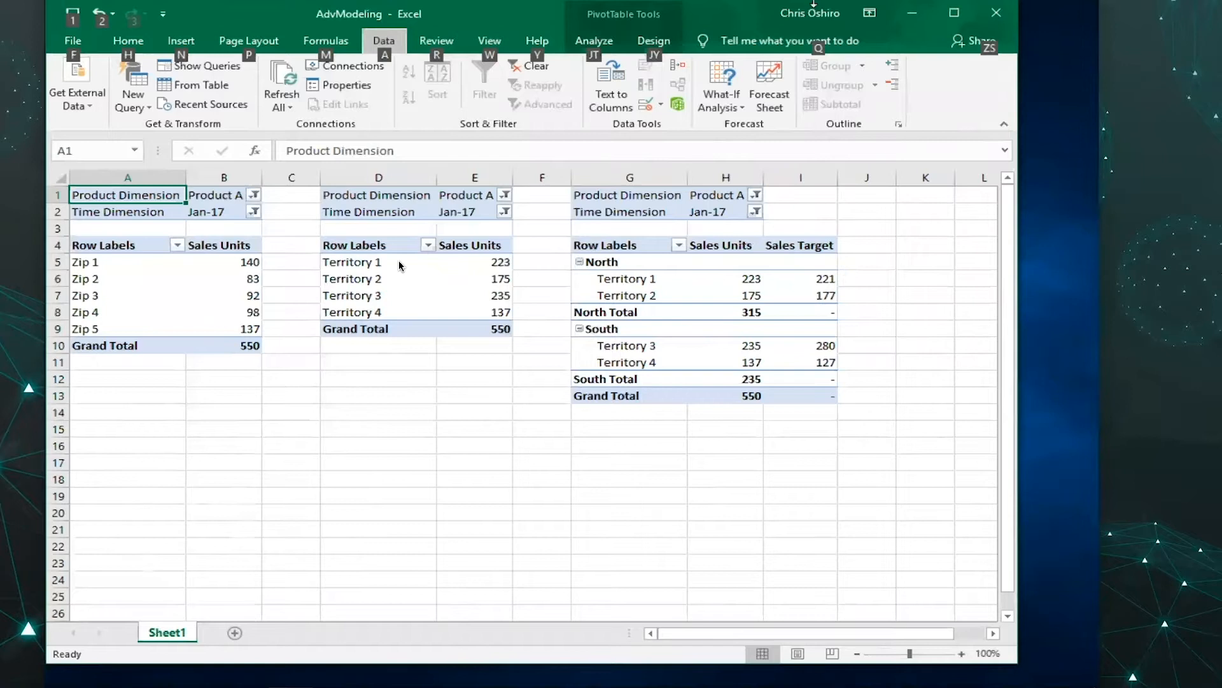
{"action": "mouse_move", "coordinate": [437, 334]}
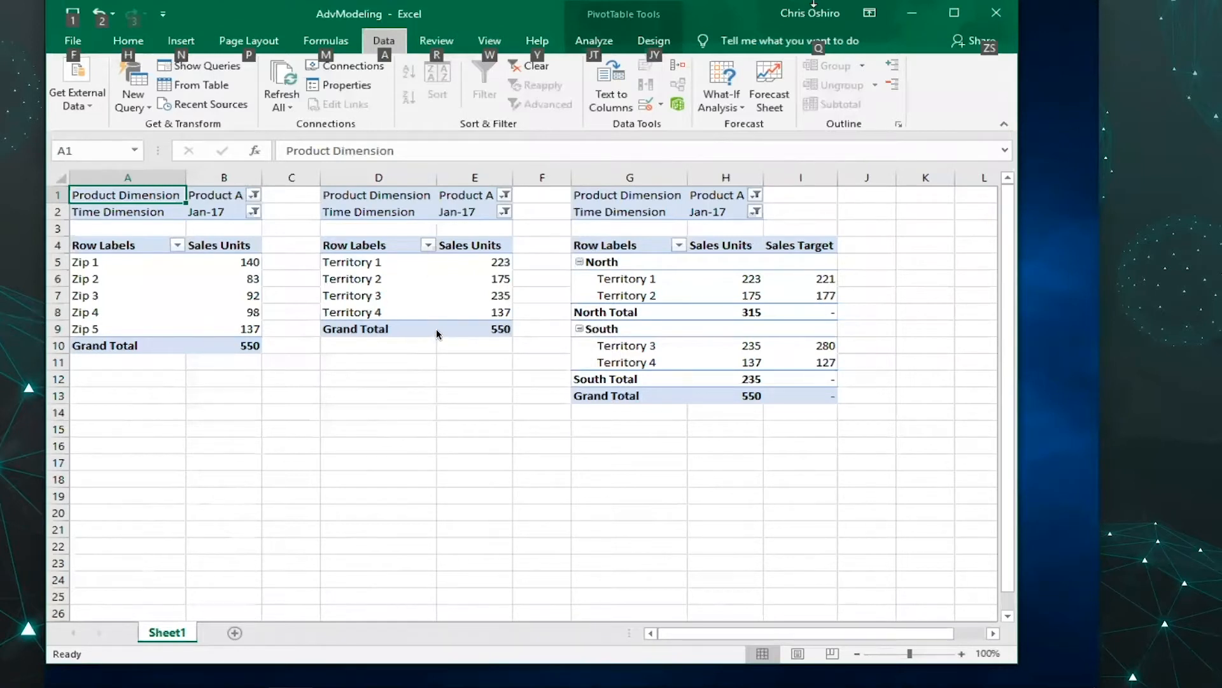
{"action": "mouse_move", "coordinate": [551, 345]}
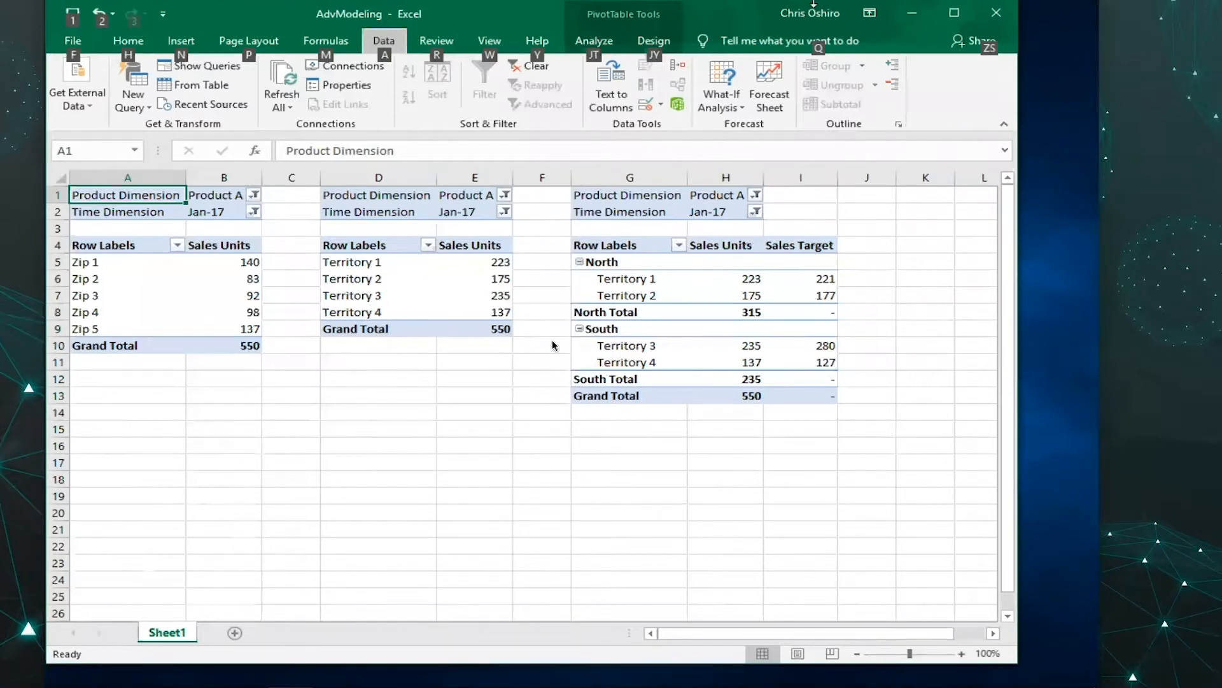
{"action": "mouse_move", "coordinate": [632, 339]}
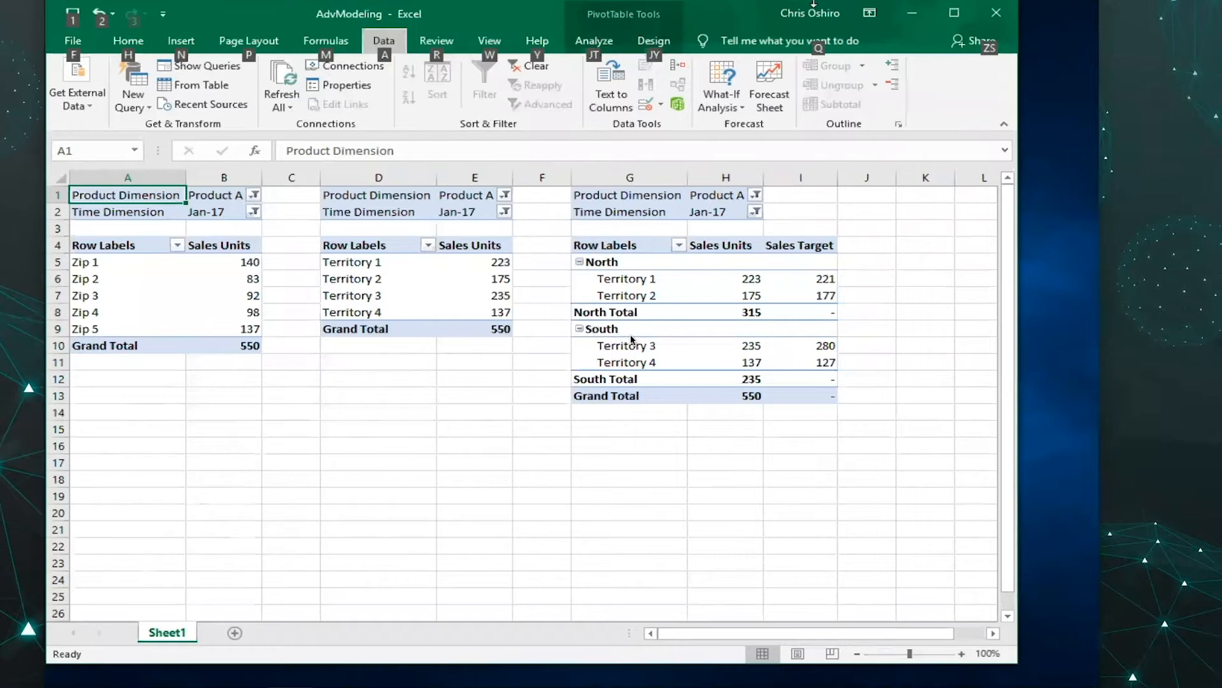
{"action": "mouse_move", "coordinate": [658, 304]}
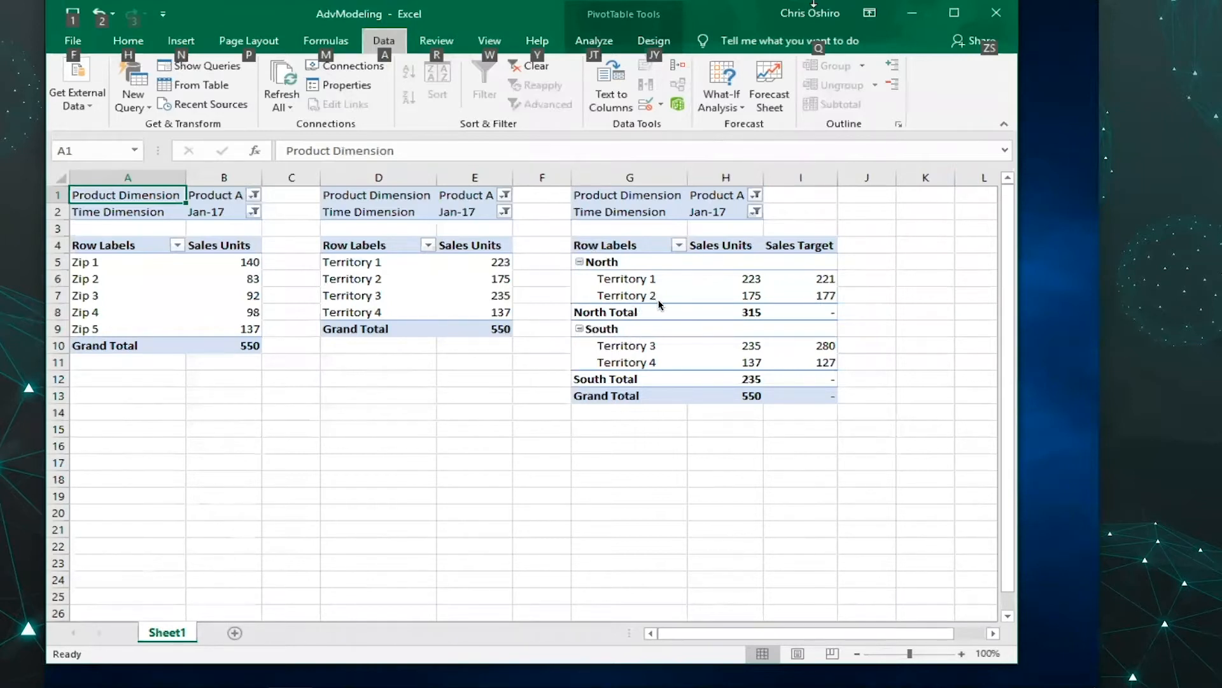
{"action": "mouse_move", "coordinate": [731, 290]}
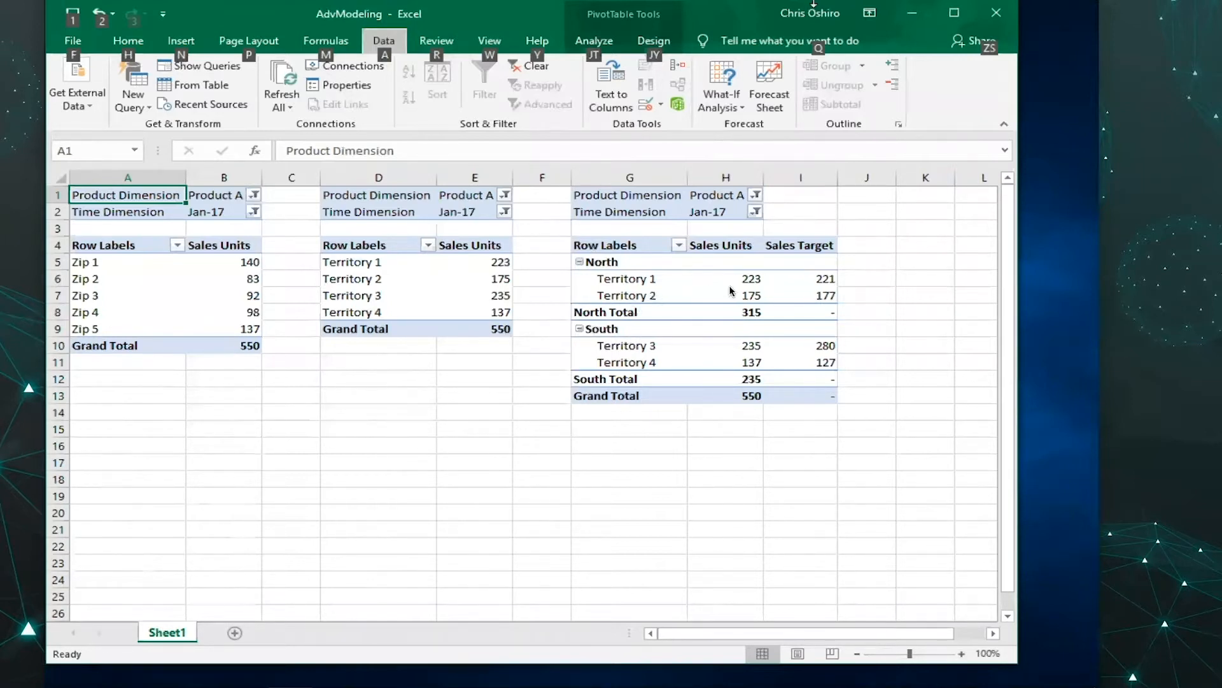
{"action": "mouse_move", "coordinate": [800, 287]}
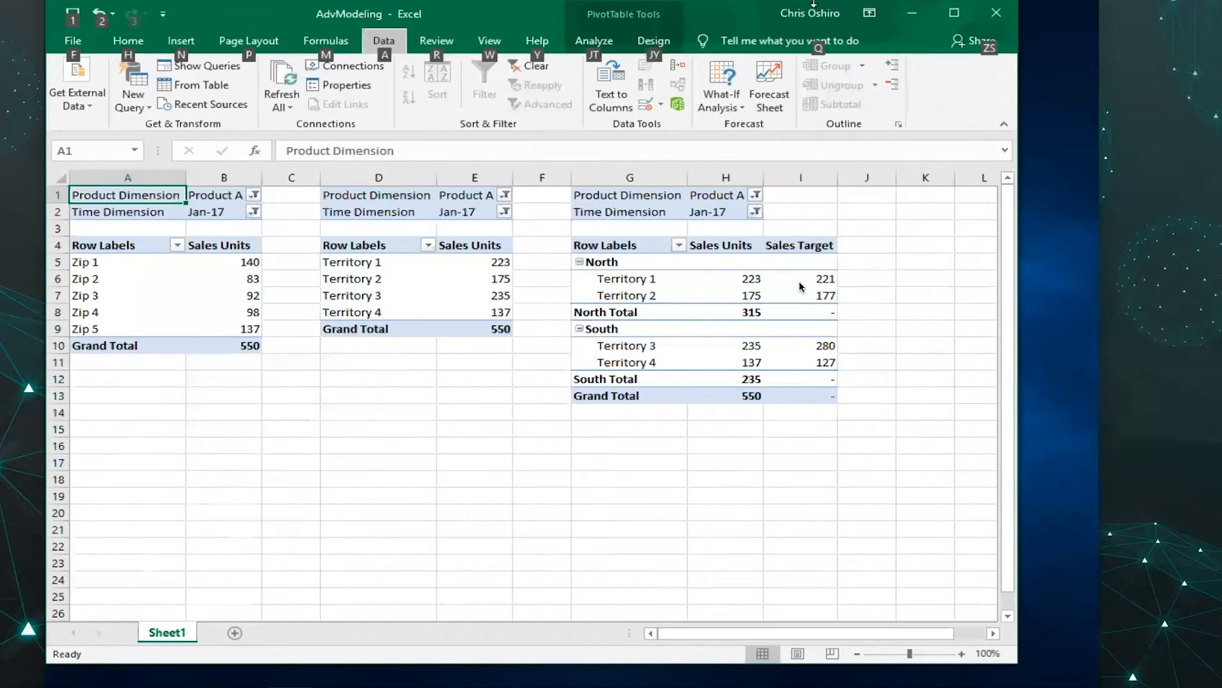
{"action": "mouse_move", "coordinate": [657, 290]}
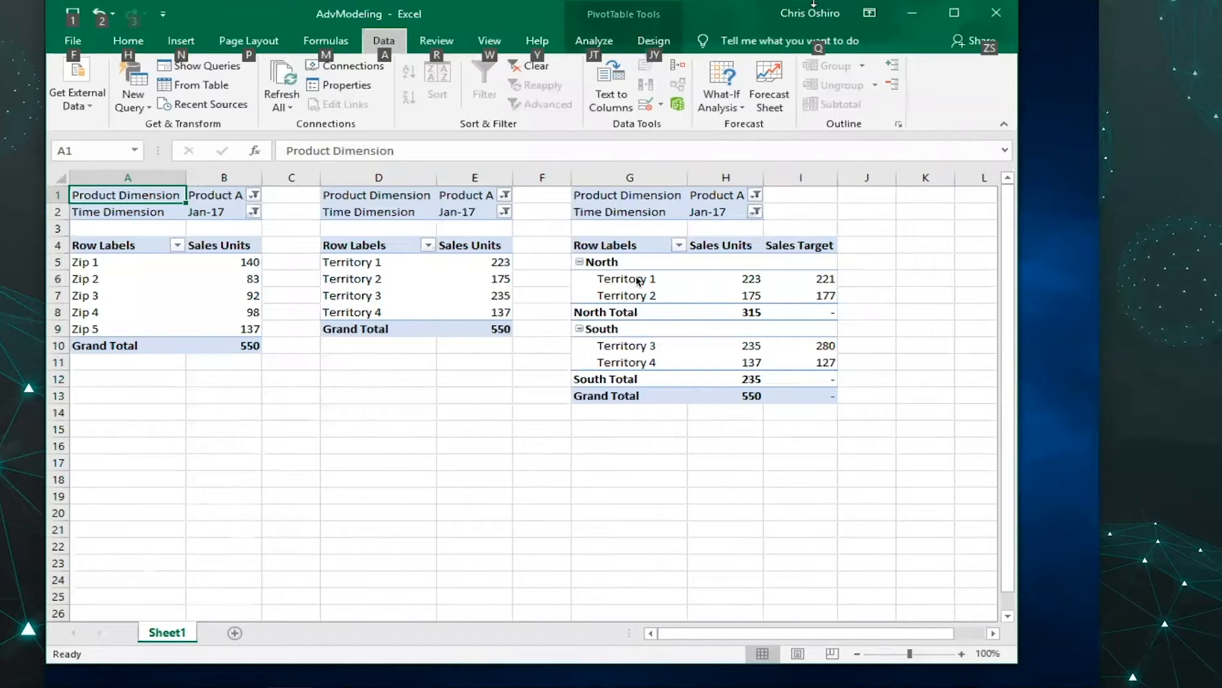
{"action": "mouse_move", "coordinate": [632, 334]}
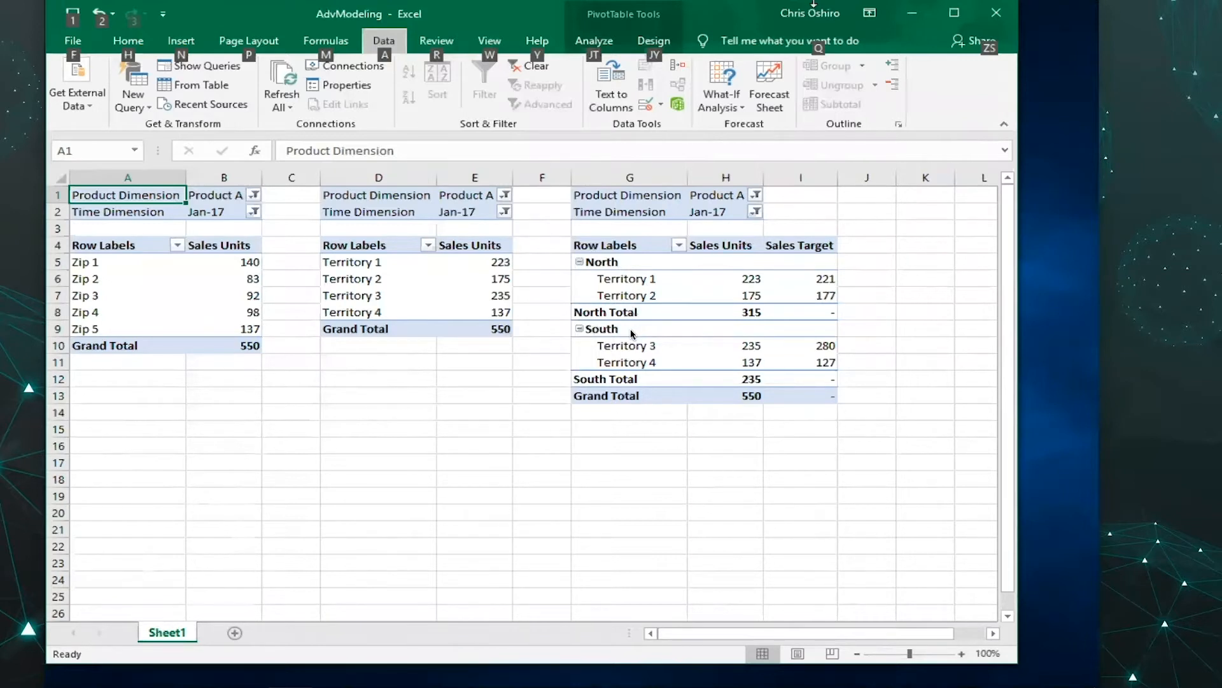
{"action": "mouse_move", "coordinate": [652, 278]}
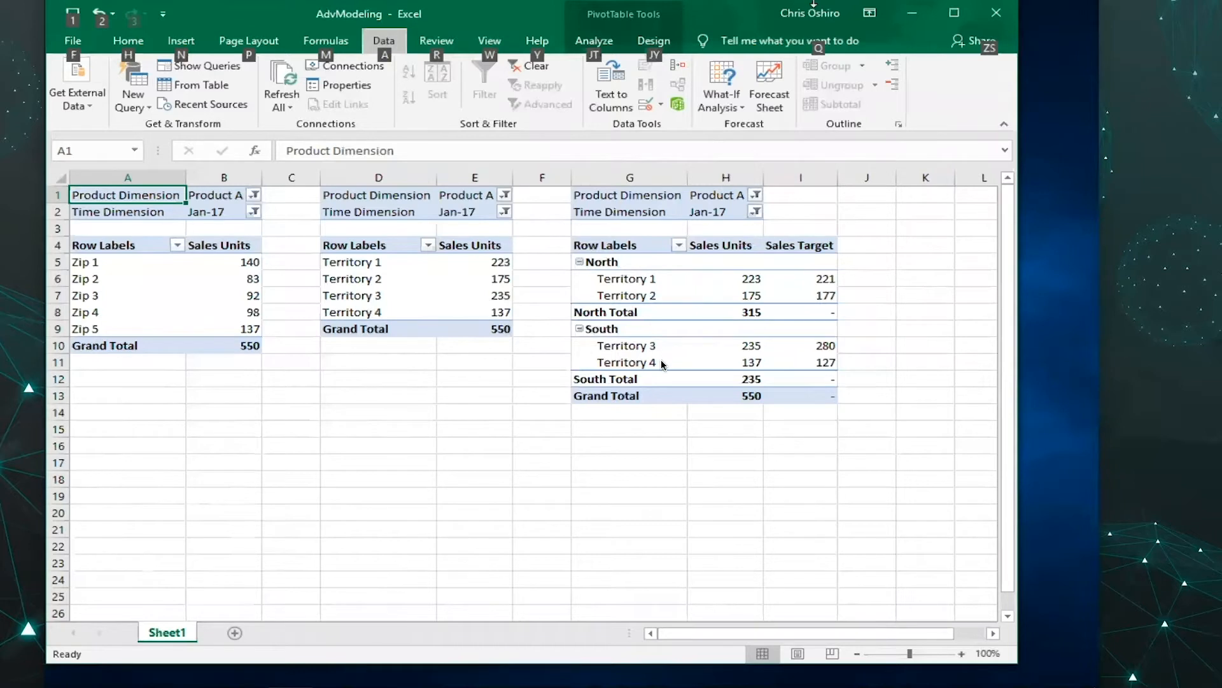
{"action": "mouse_move", "coordinate": [752, 279]}
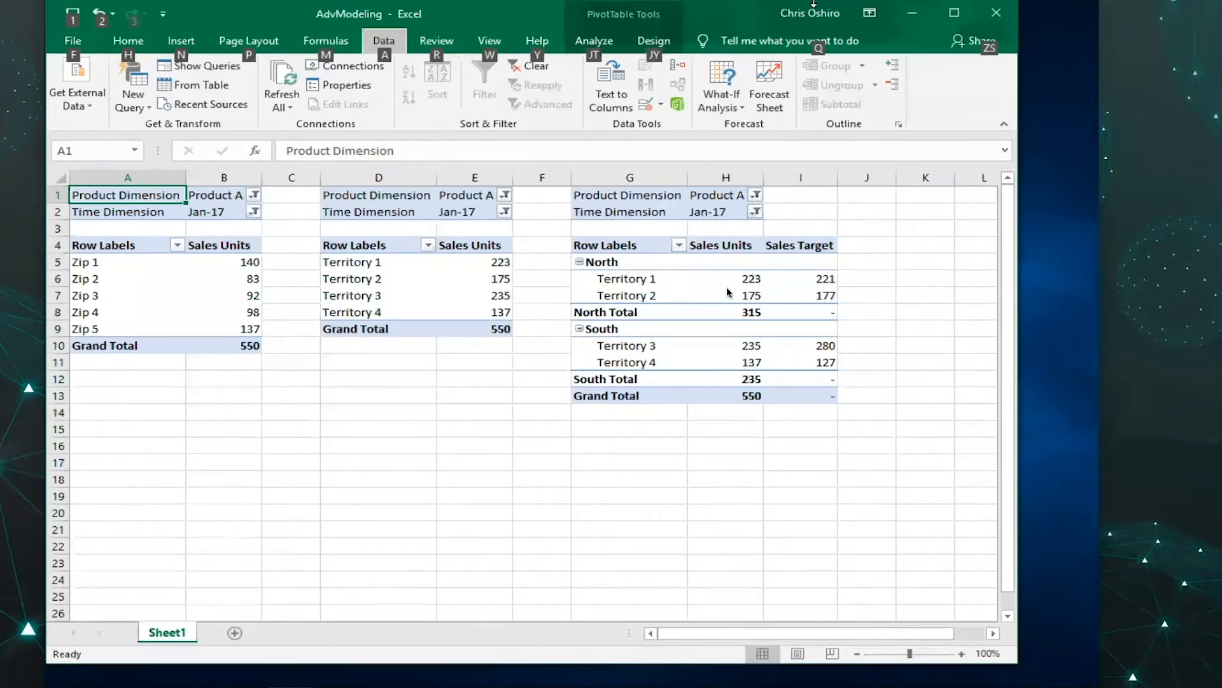
{"action": "mouse_move", "coordinate": [824, 302]}
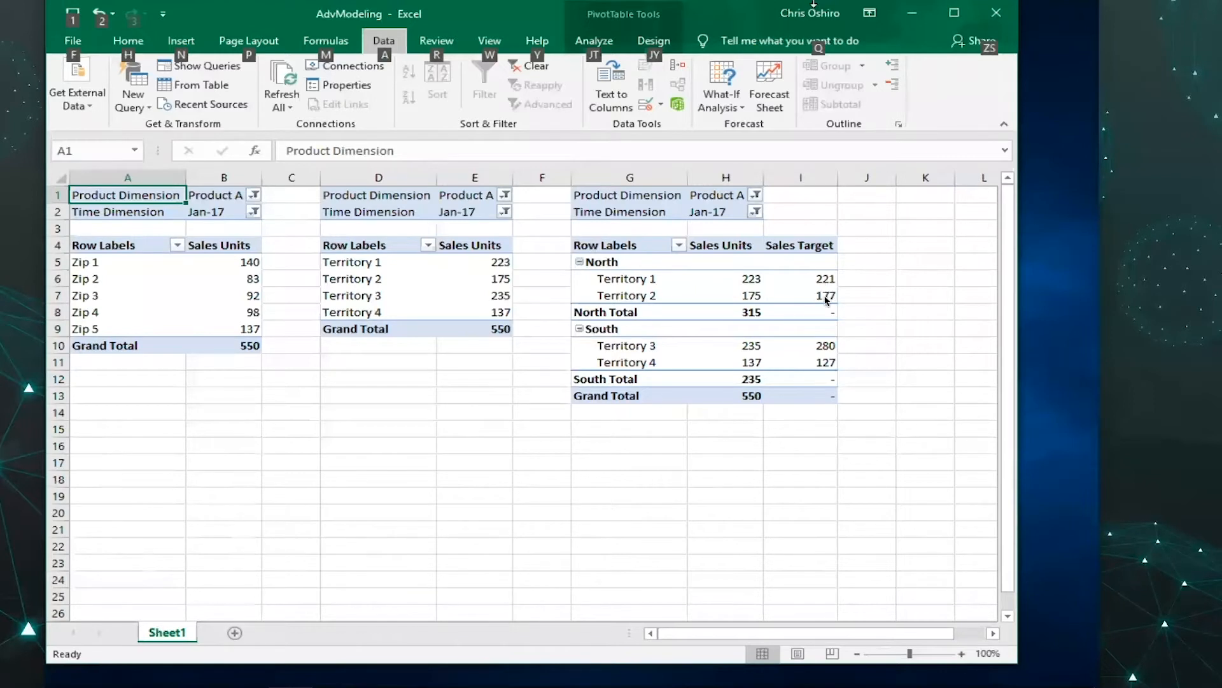
{"action": "mouse_move", "coordinate": [639, 312]}
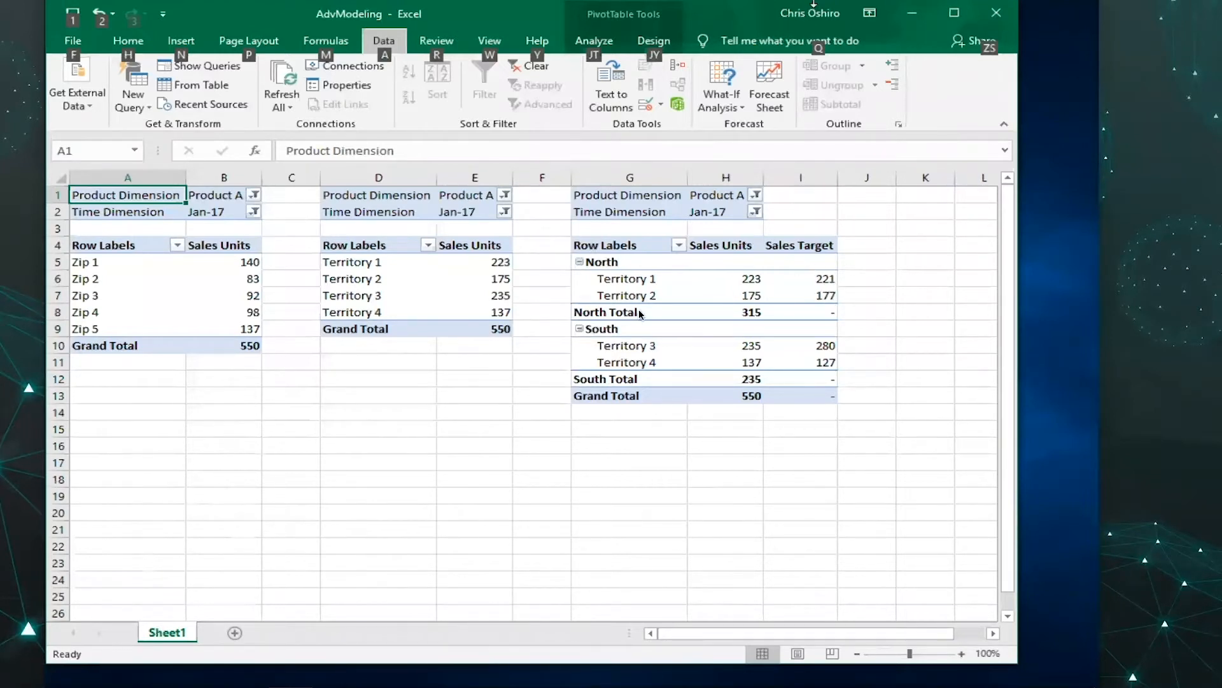
{"action": "mouse_move", "coordinate": [820, 319]}
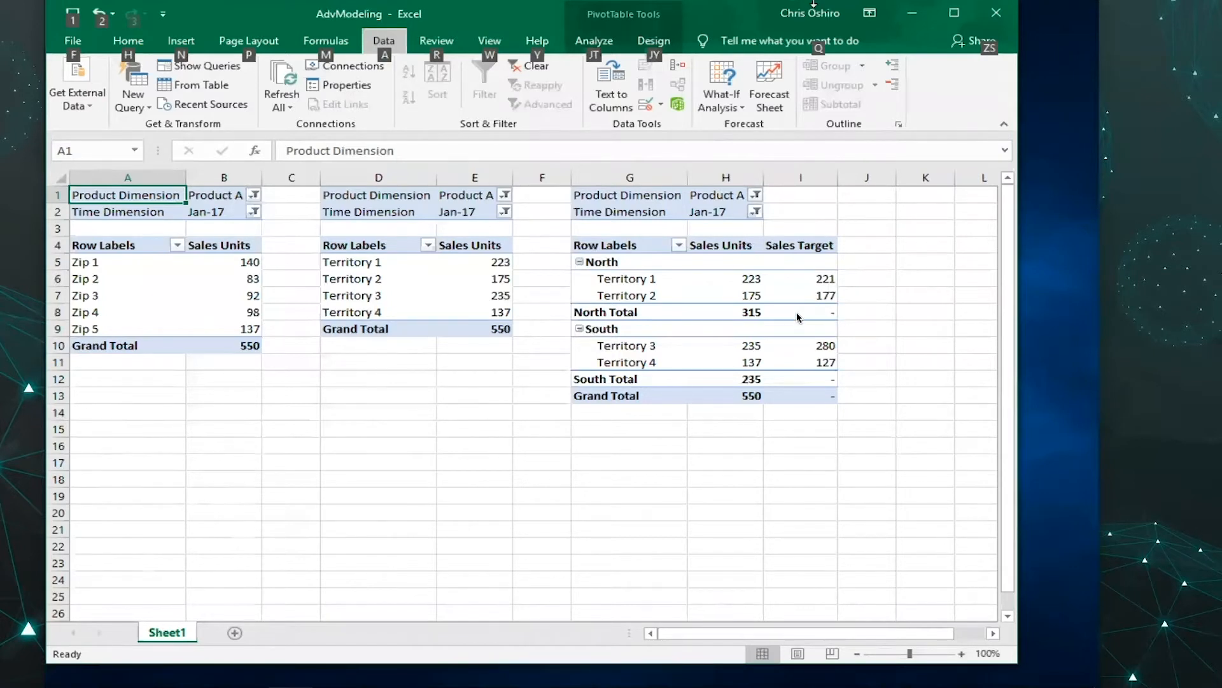
{"action": "mouse_move", "coordinate": [830, 323]}
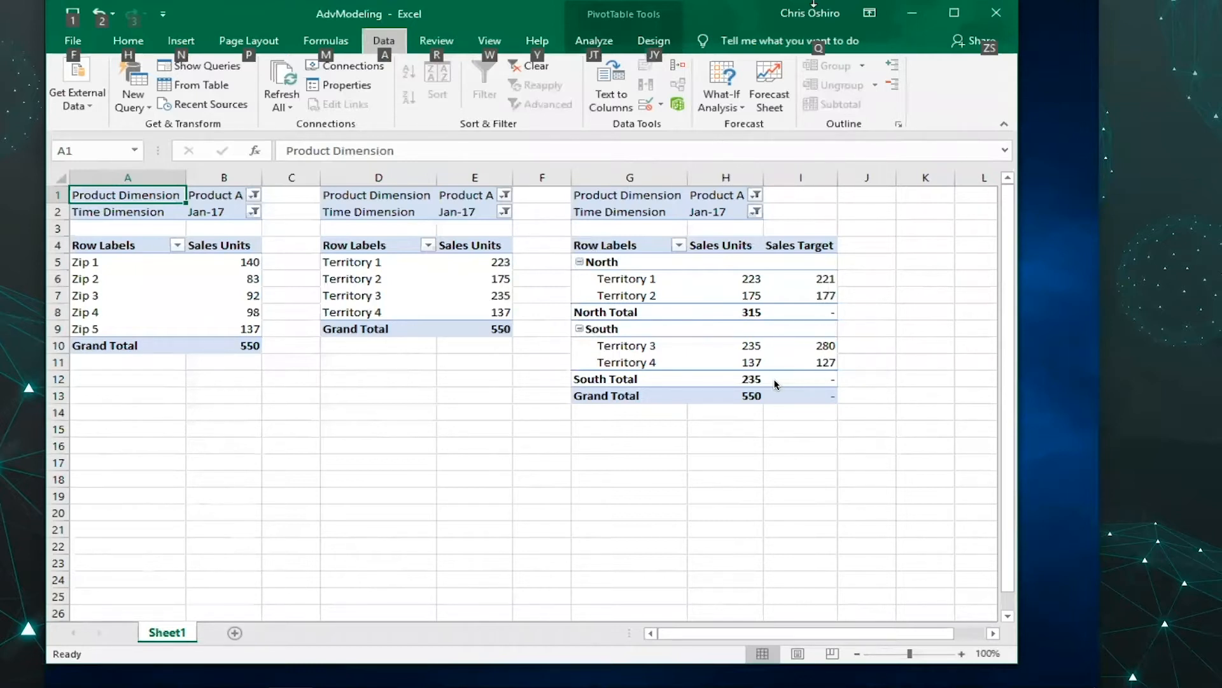
{"action": "mouse_move", "coordinate": [741, 400]}
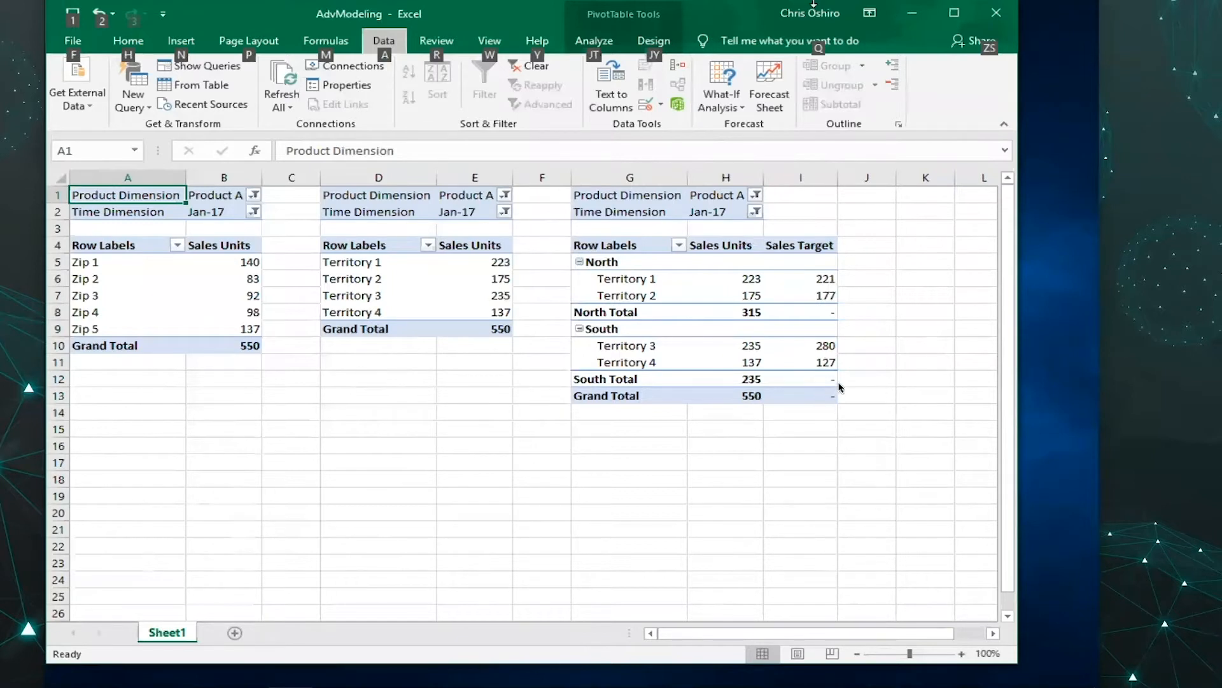
{"action": "mouse_move", "coordinate": [672, 260]}
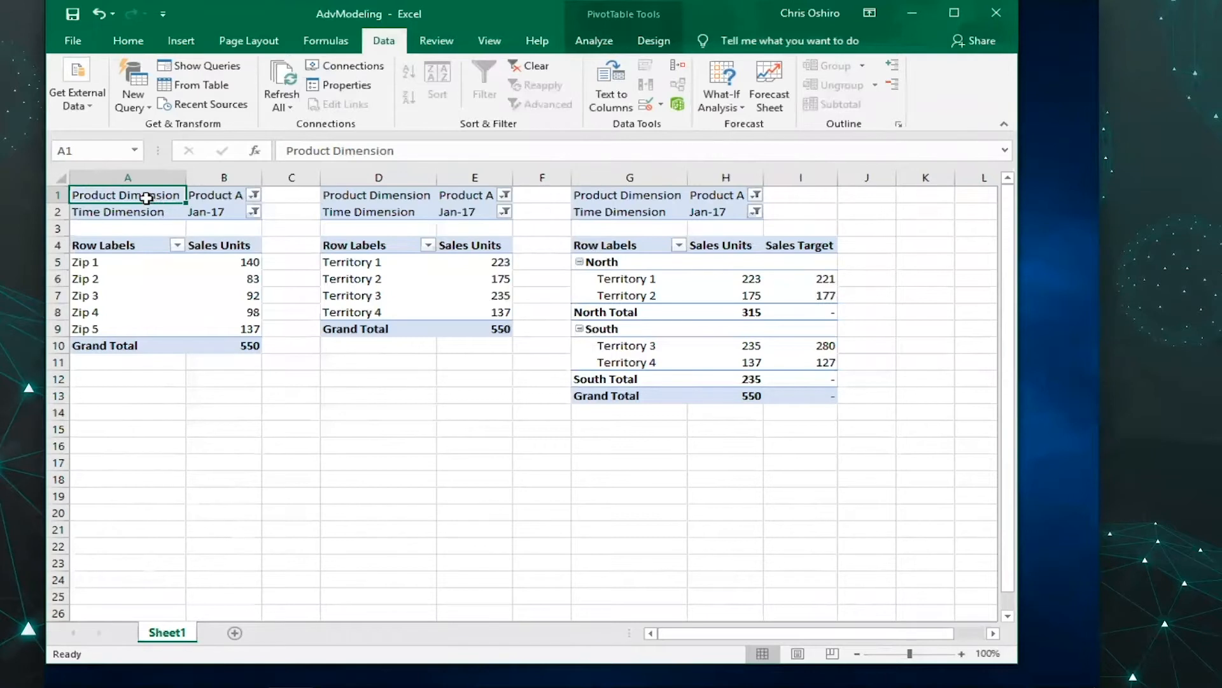
Show the zip pivot table's PivotTable Fields pane and browse the cube's measures and dimensions.
{"action": "right_click", "coordinate": [127, 193]}
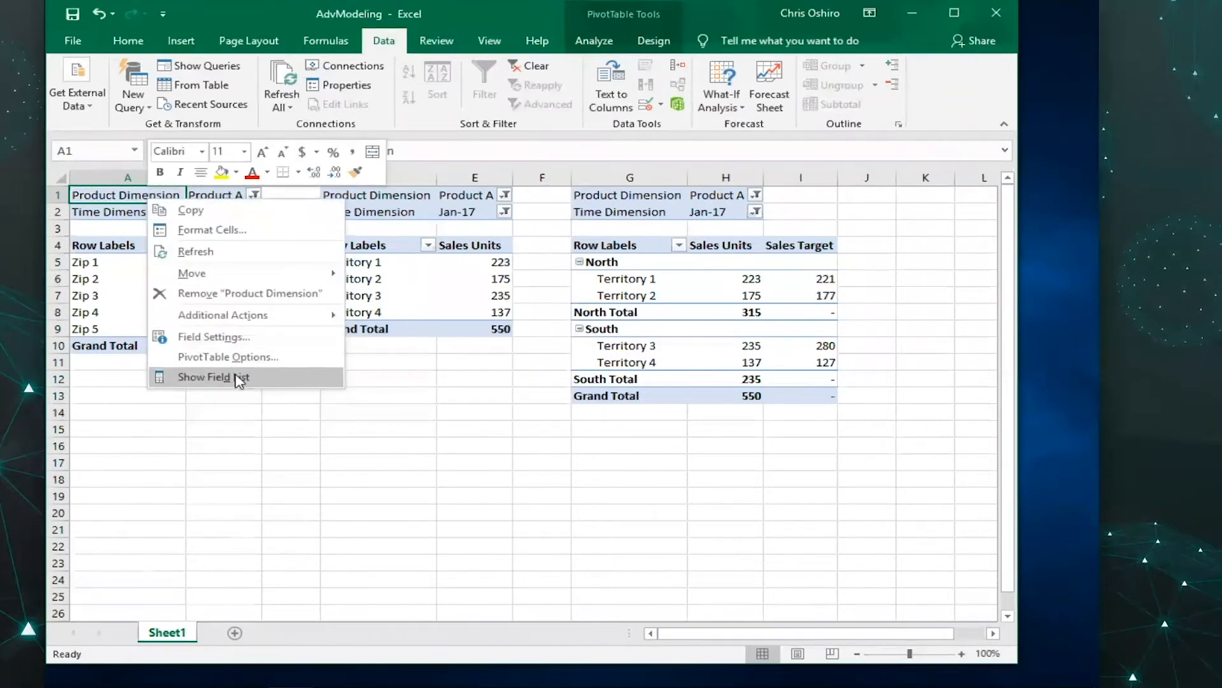
{"action": "left_click", "coordinate": [212, 377]}
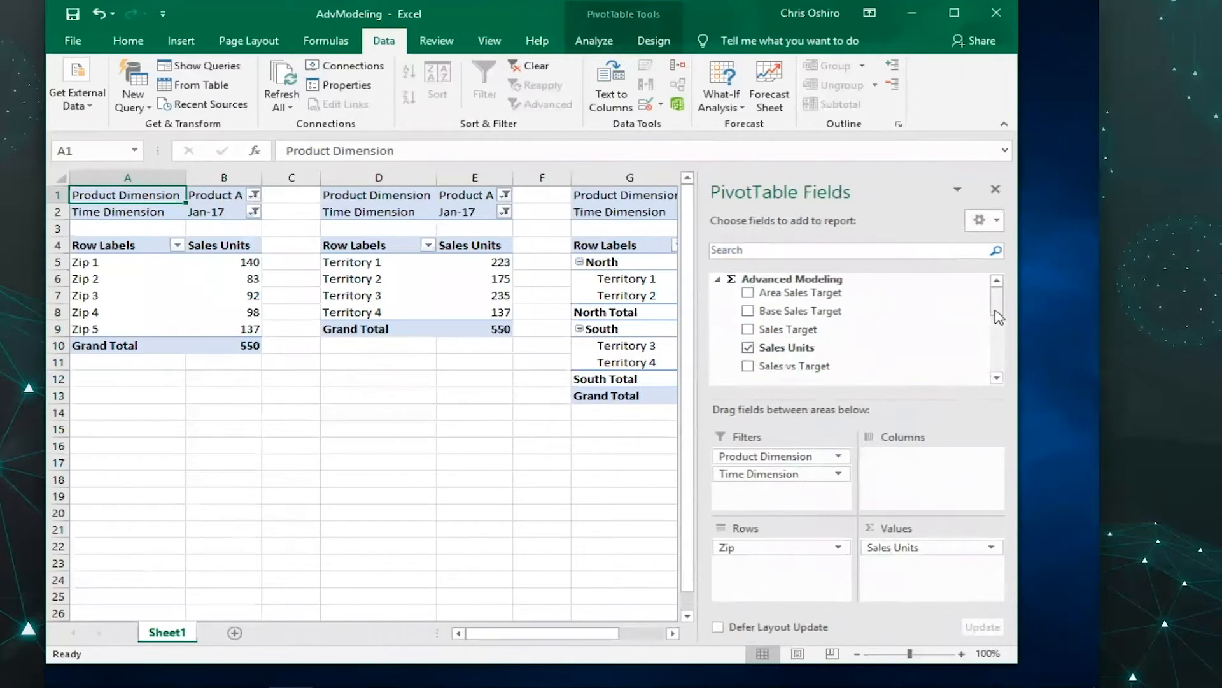
{"action": "scroll", "scroll_direction": "down", "scroll_amount": 3}
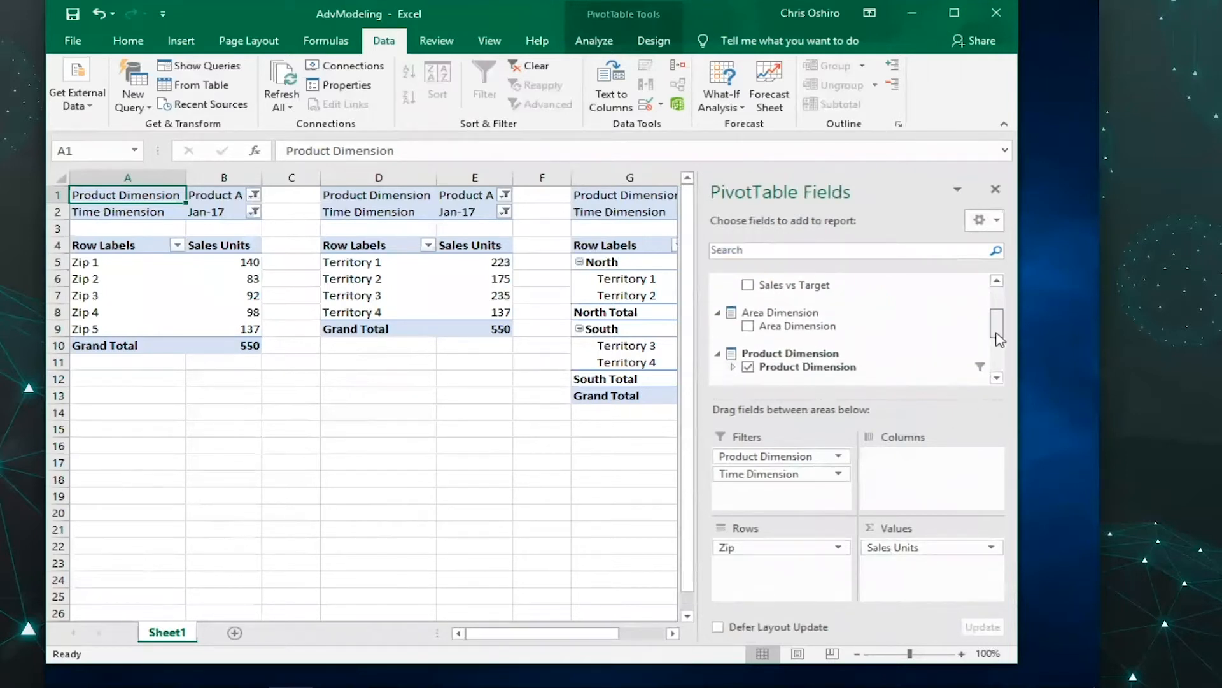
{"action": "scroll", "scroll_direction": "down", "scroll_amount": 3}
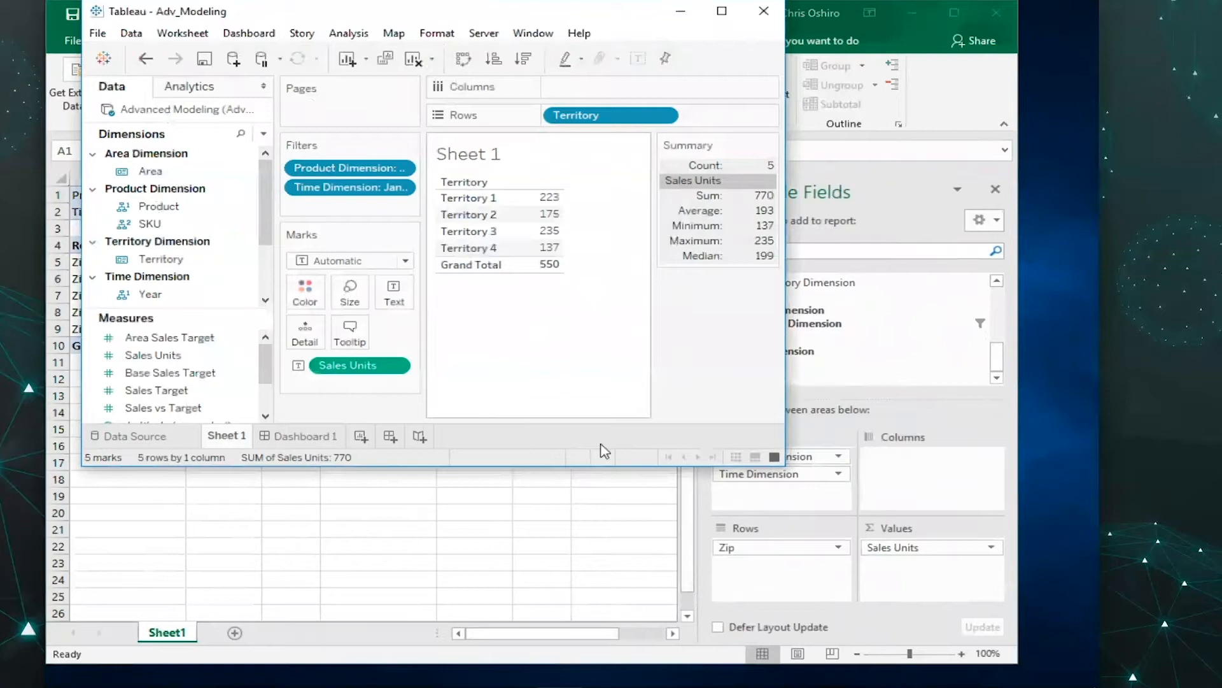
{"action": "mouse_move", "coordinate": [787, 468]}
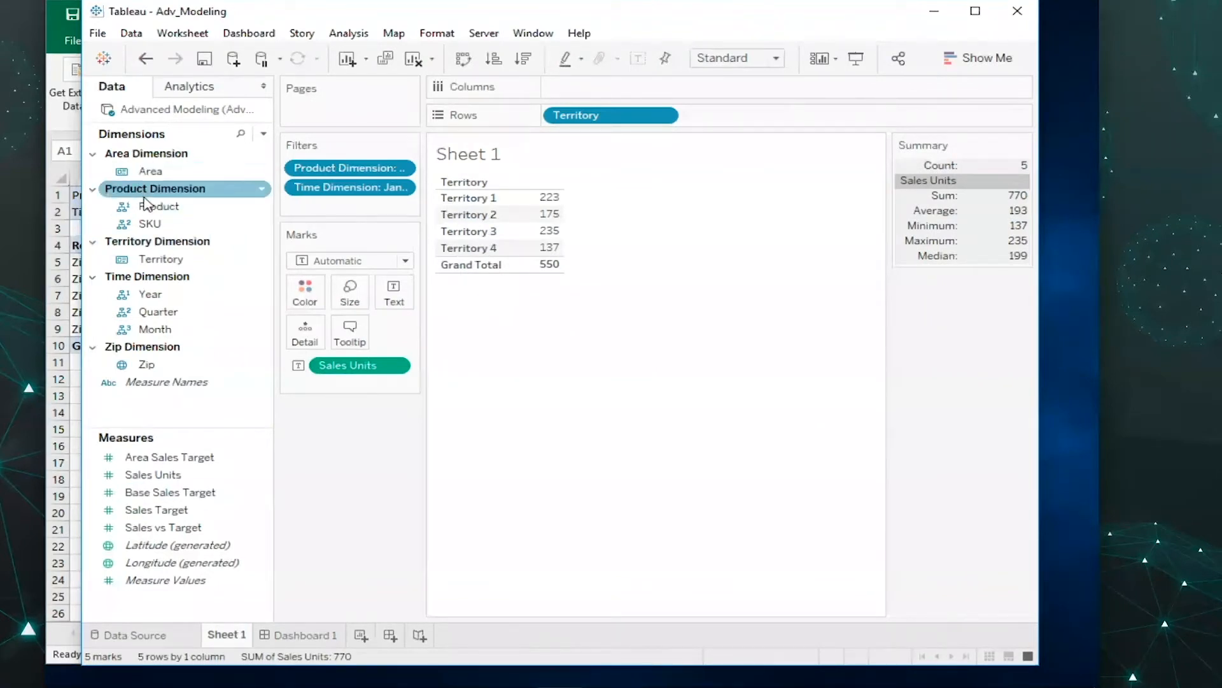
Select the Product Dimension field group in Tableau's data pane.
{"action": "left_click", "coordinate": [159, 206]}
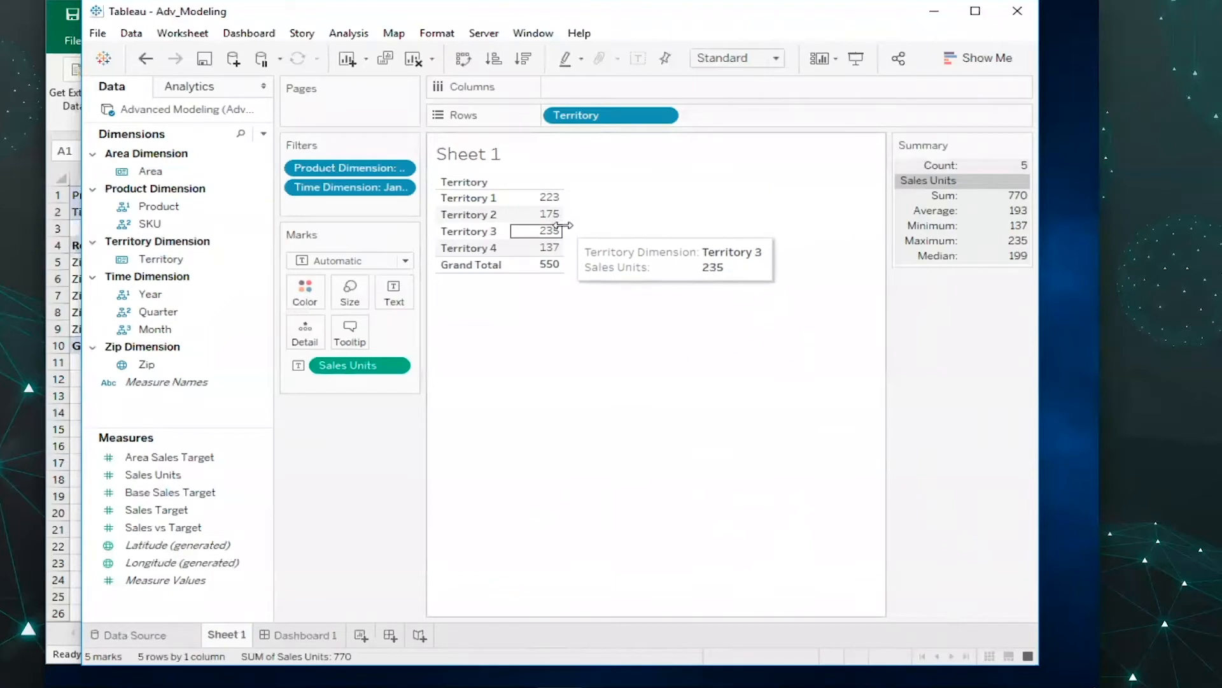
{"action": "mouse_move", "coordinate": [561, 282]}
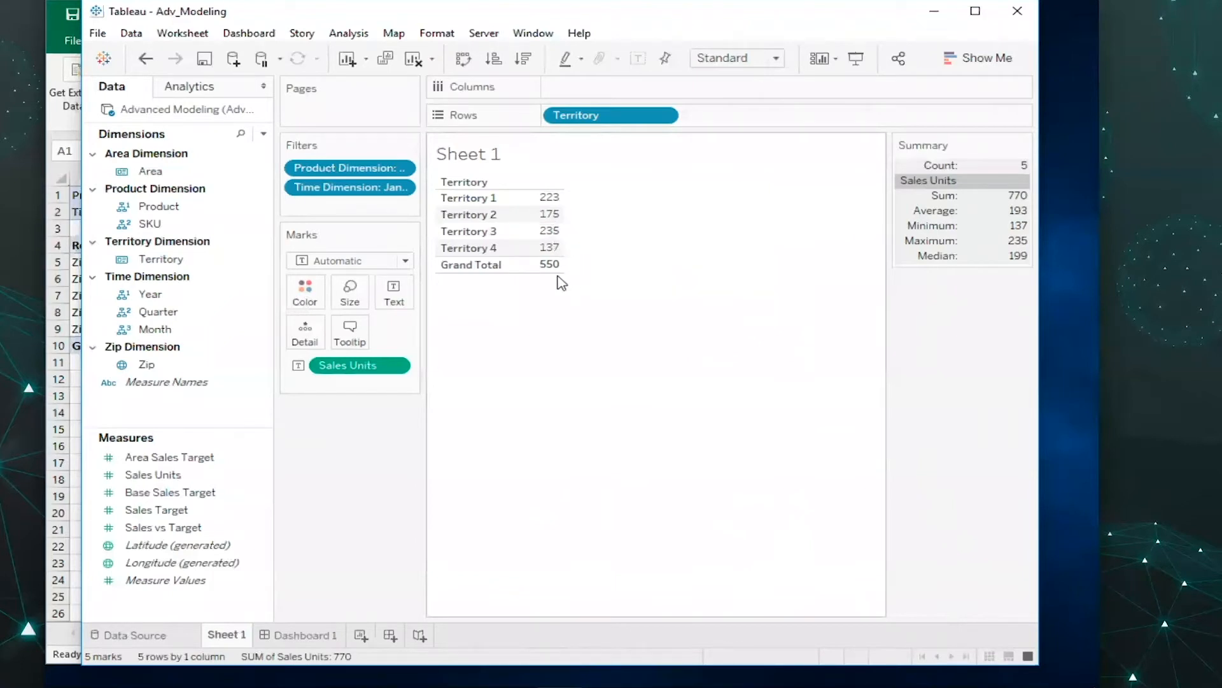
{"action": "mouse_move", "coordinate": [537, 265]}
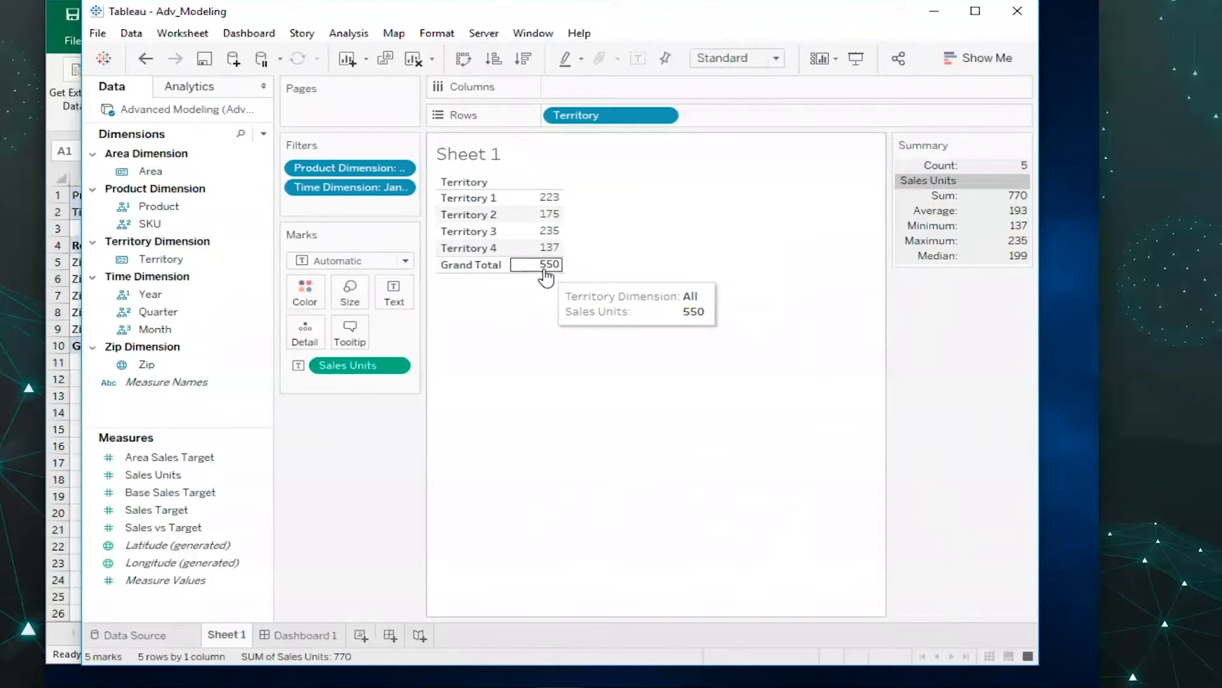
{"action": "mouse_move", "coordinate": [602, 274]}
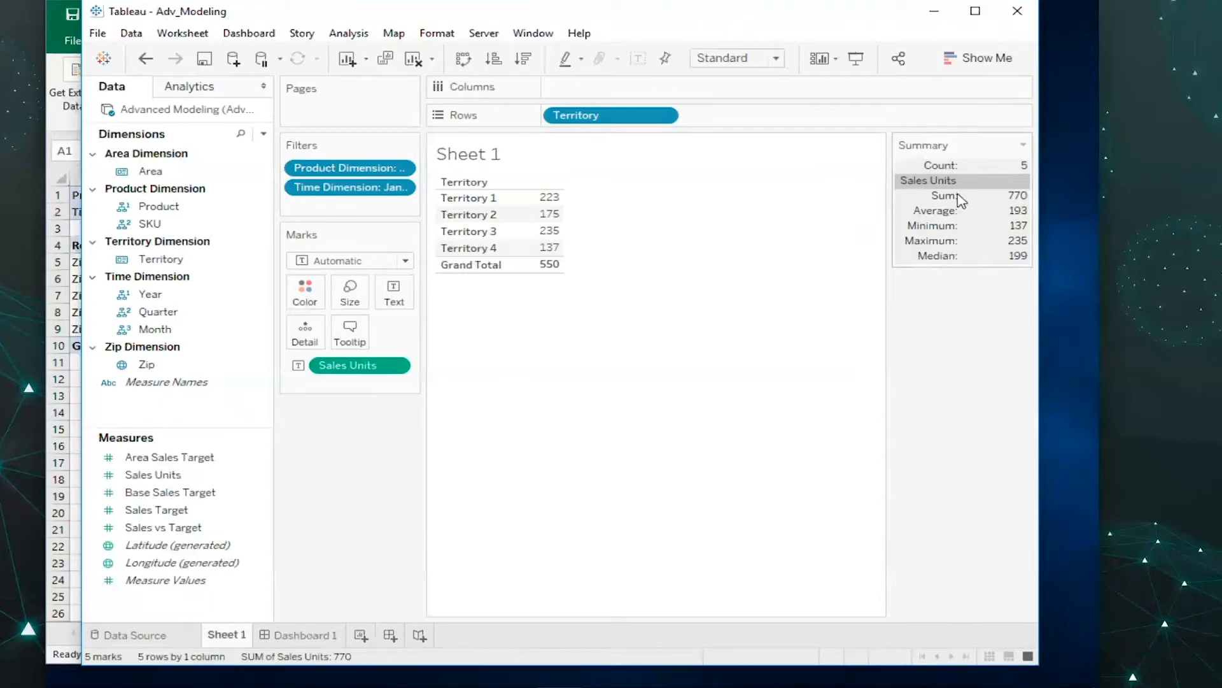
{"action": "mouse_move", "coordinate": [1005, 207]}
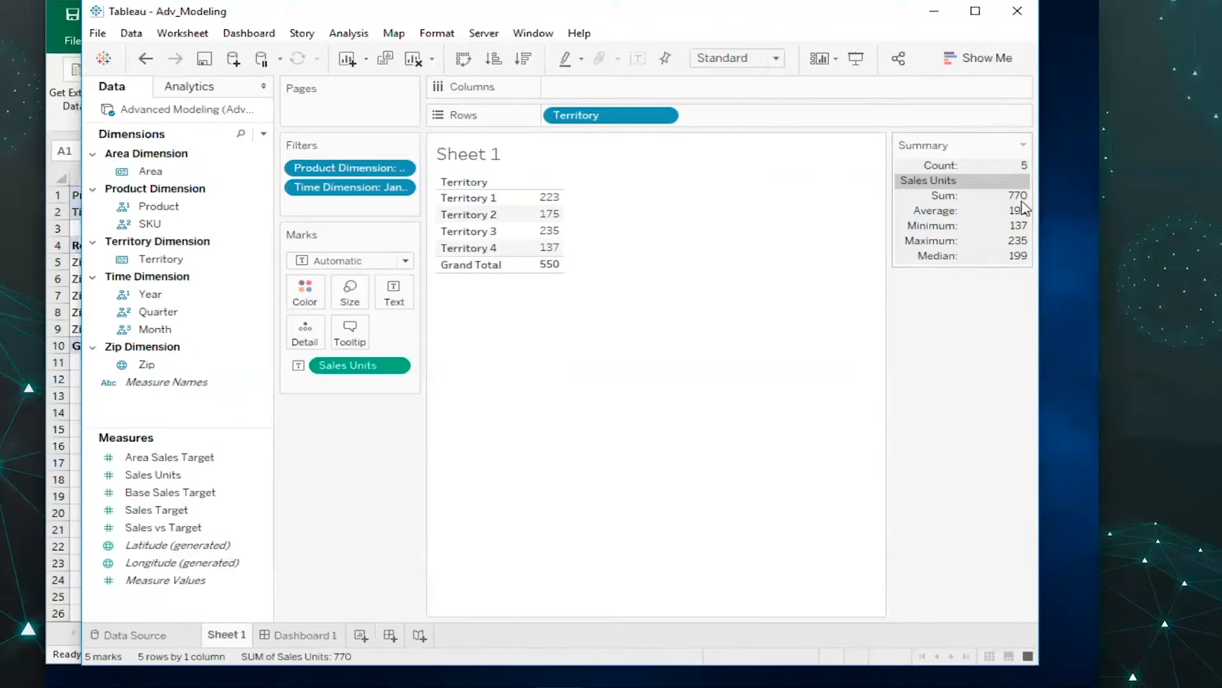
{"action": "mouse_move", "coordinate": [1020, 206]}
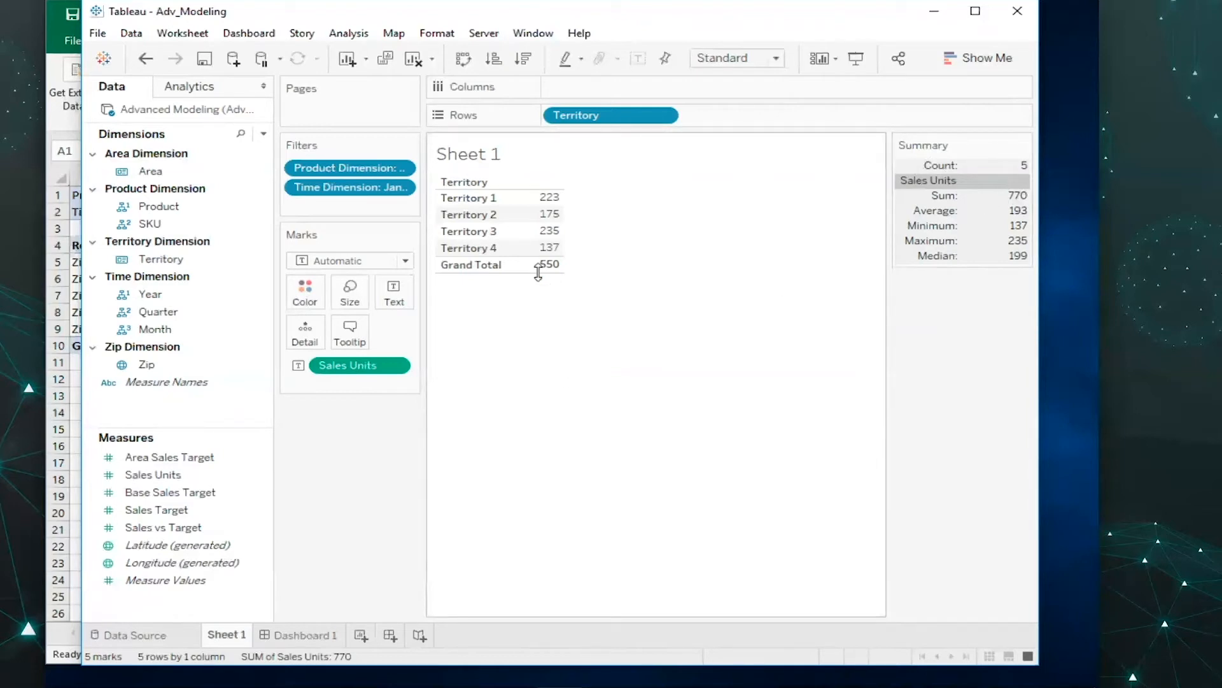
{"action": "mouse_move", "coordinate": [537, 265]}
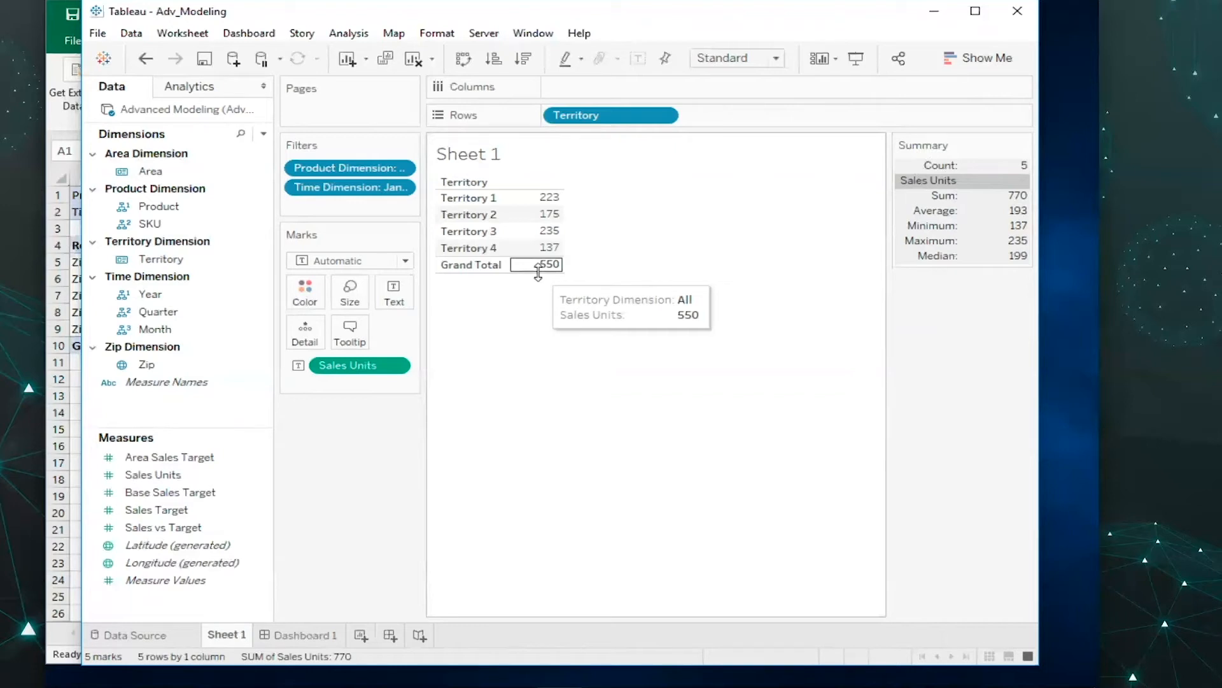
{"action": "mouse_move", "coordinate": [541, 508]}
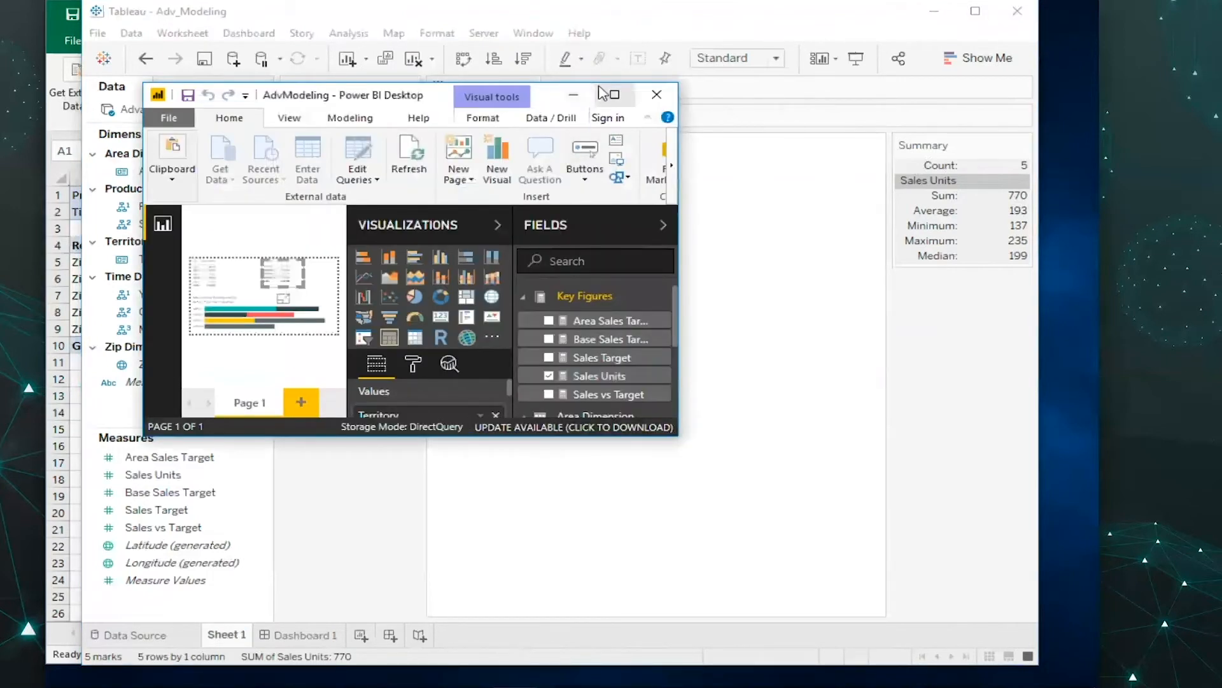
Maximize Power BI Desktop so the zip table, territory table and bar chart fill the screen.
{"action": "left_click", "coordinate": [611, 95]}
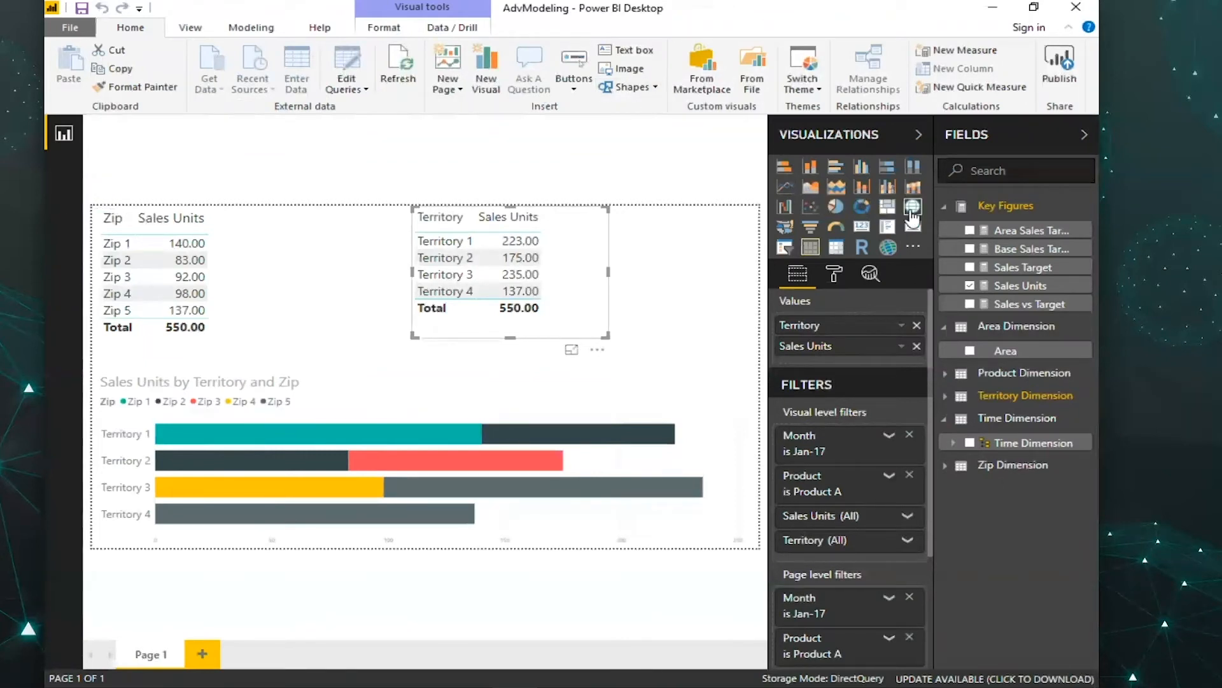
{"action": "mouse_move", "coordinate": [943, 217]}
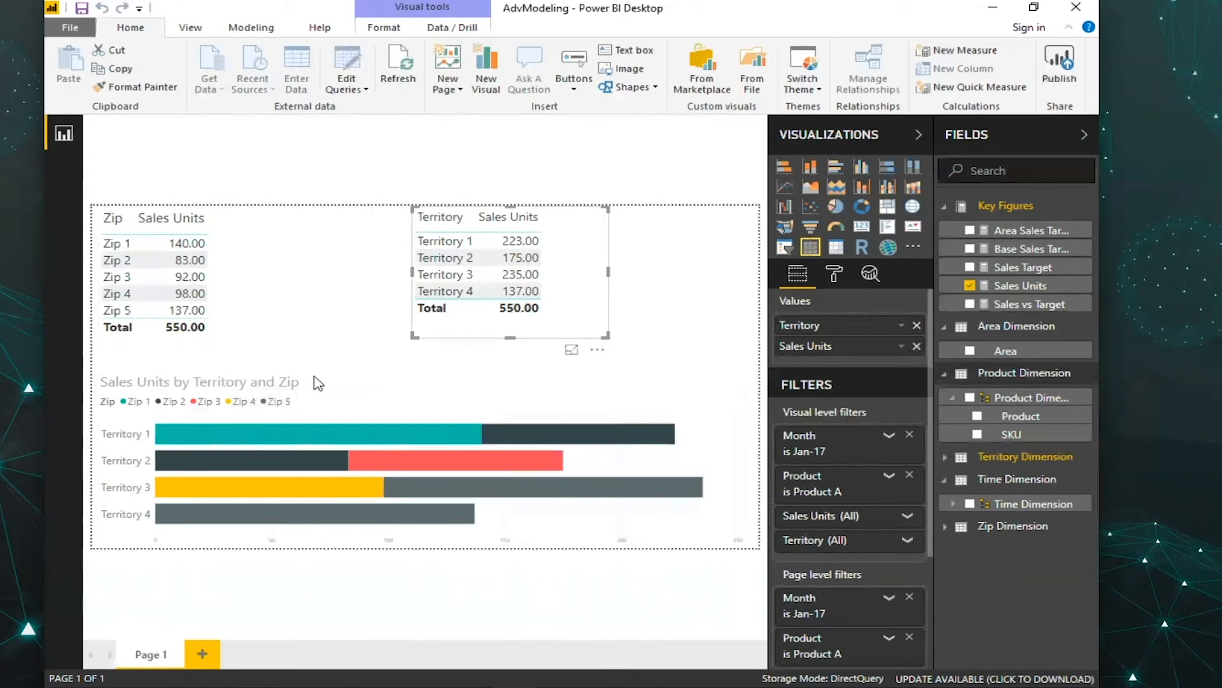
{"action": "mouse_move", "coordinate": [319, 384]}
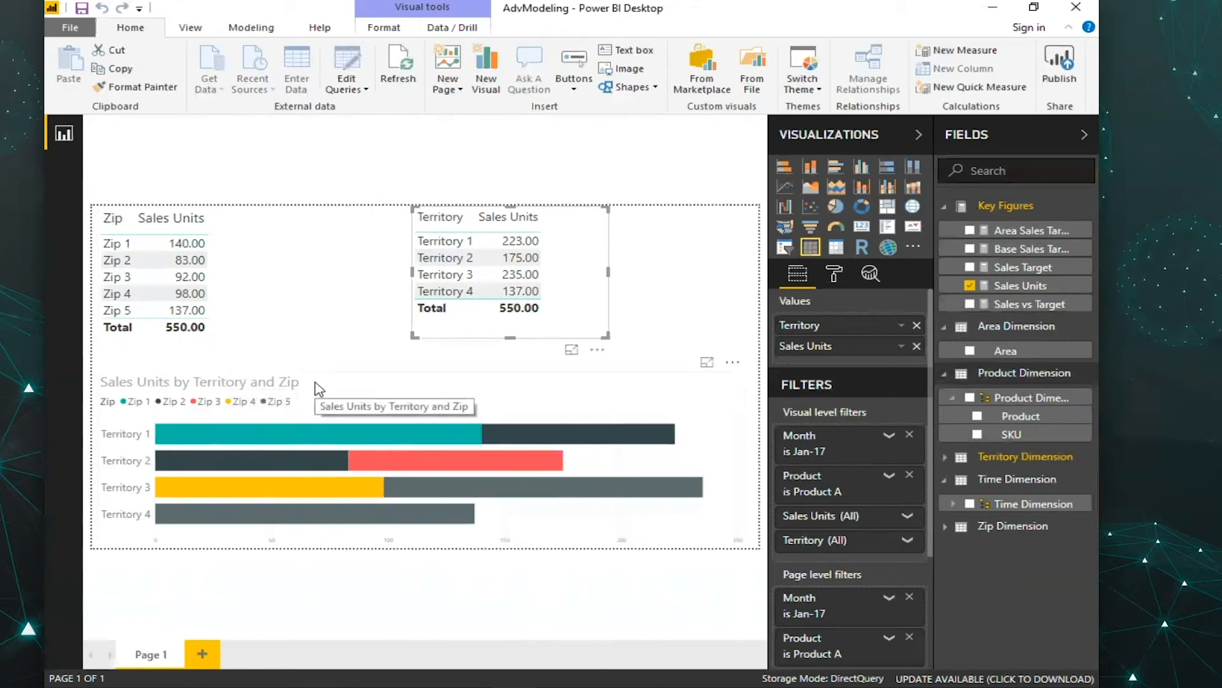
{"action": "mouse_move", "coordinate": [203, 347]}
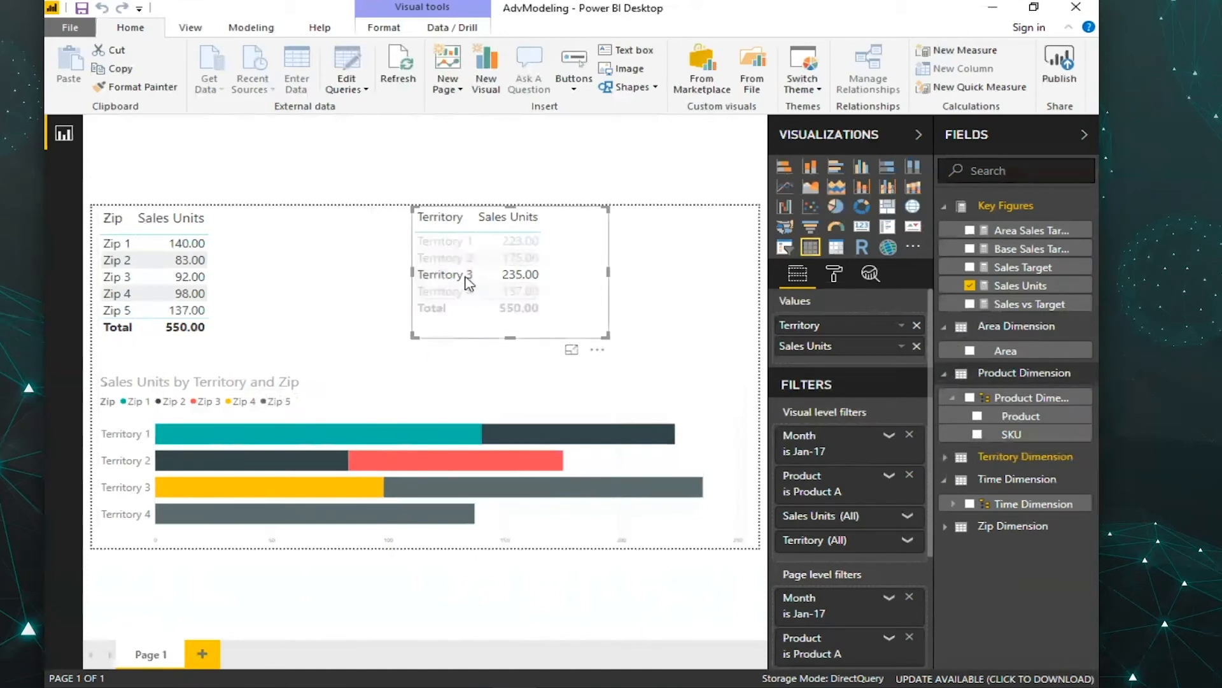
Cross-filter the report to Territory 3, then Territory 4, leaving only Zip 5 at 137.
{"action": "left_click", "coordinate": [446, 274]}
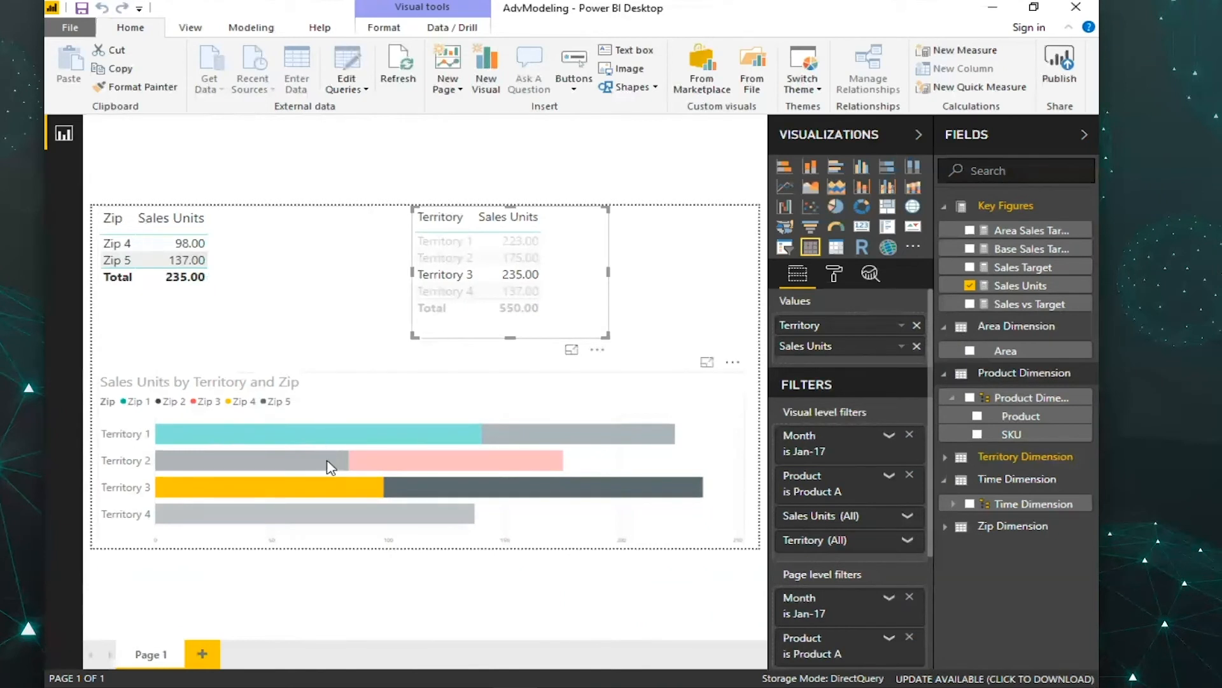
{"action": "mouse_move", "coordinate": [464, 347]}
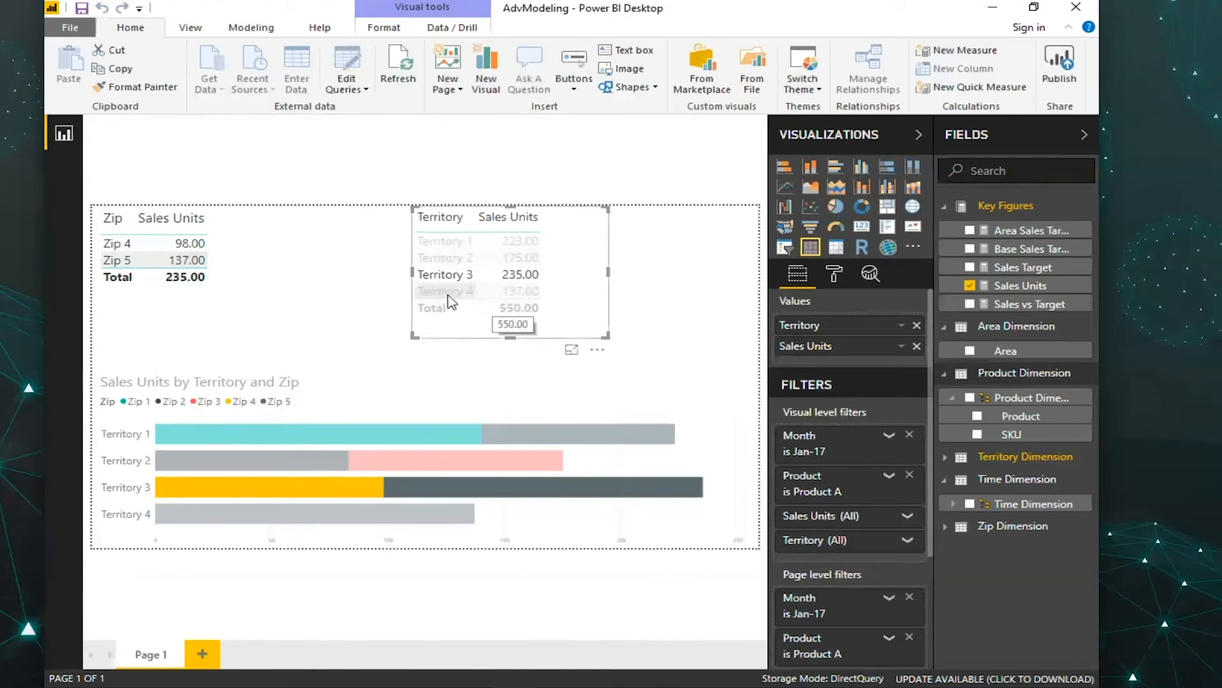
{"action": "left_click", "coordinate": [445, 290]}
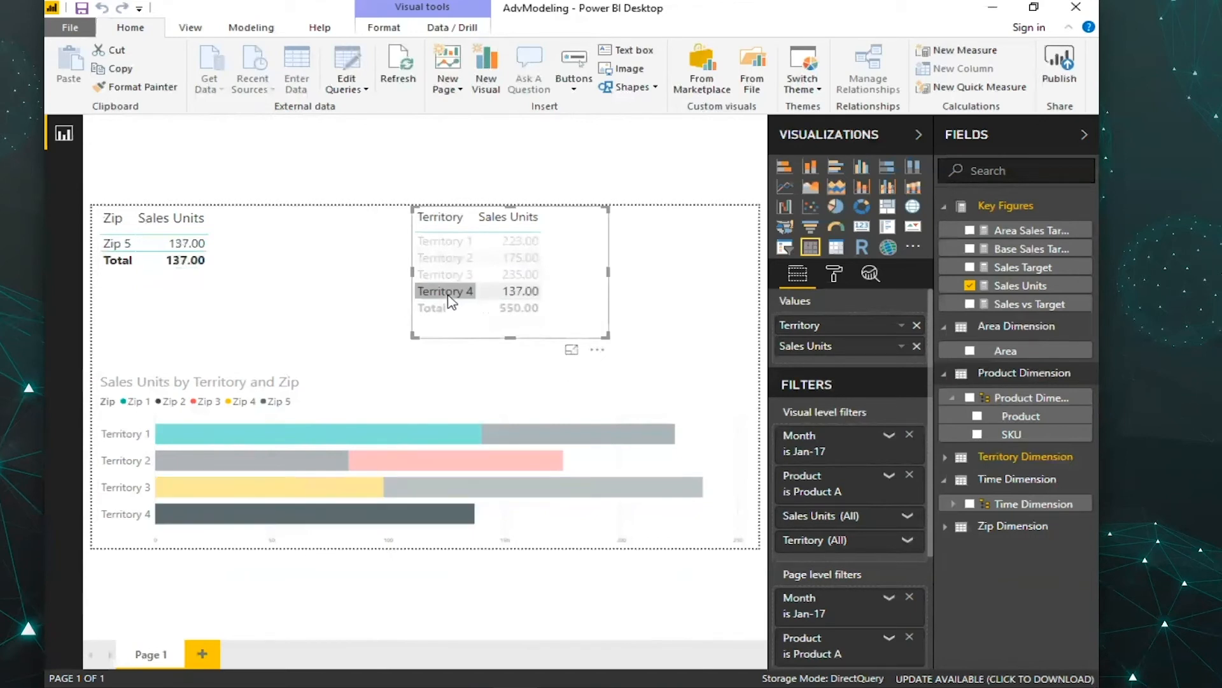